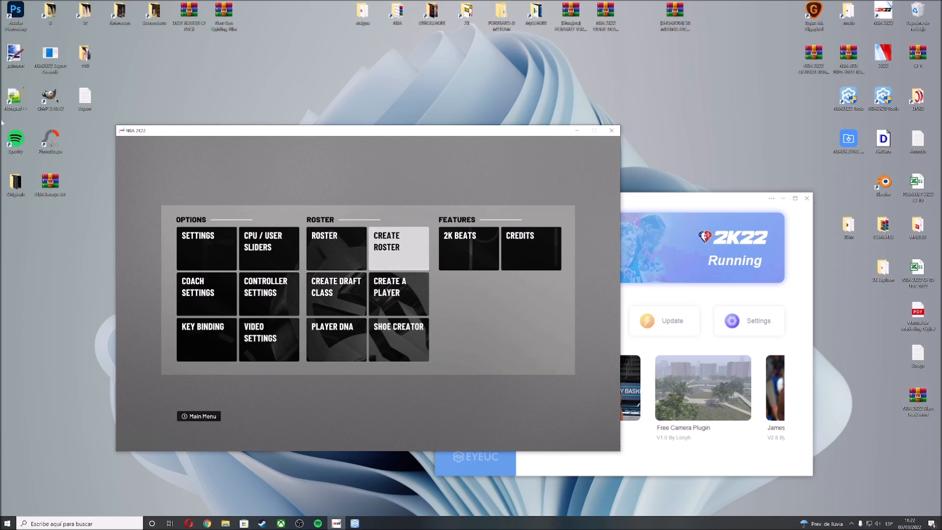
Step: Select Create Roster from the NBA 2K22 main menu to browse team rosters
click(50, 56)
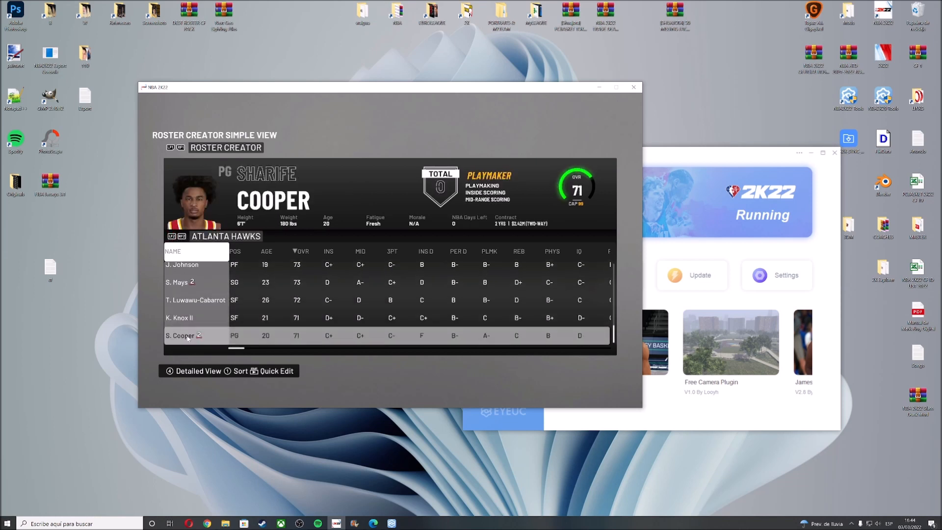
mouse_move(543, 146)
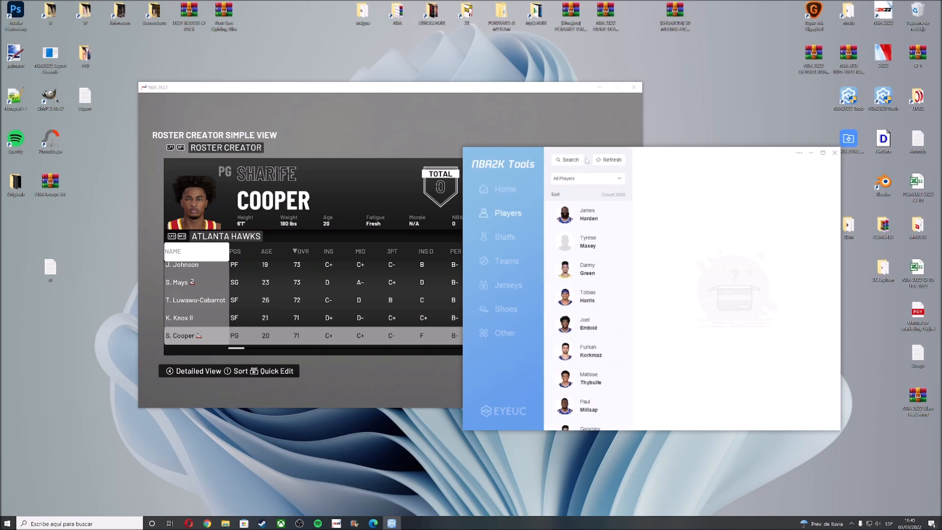
Step: Search 'coop' for Sharife Cooper and note his face ID as body 9940
click(570, 159)
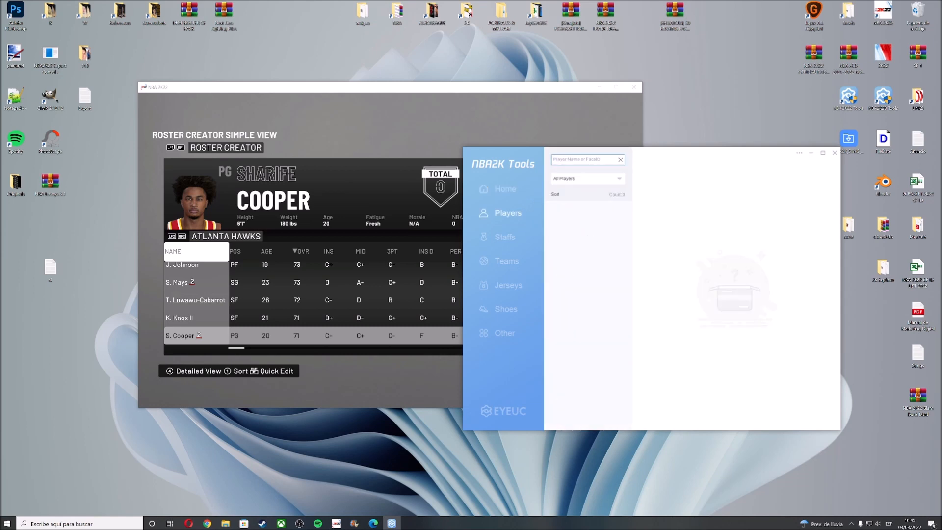
text(coop)
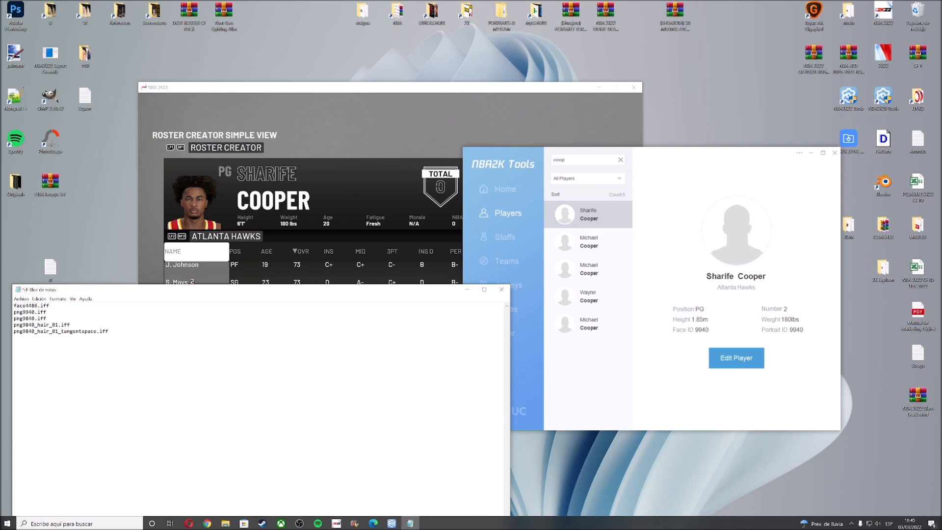
text(body)
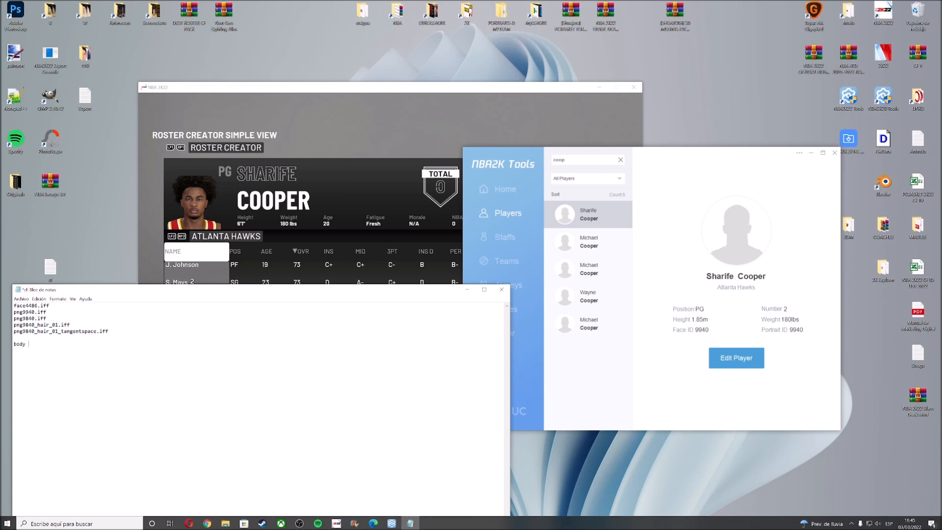
text(9940)
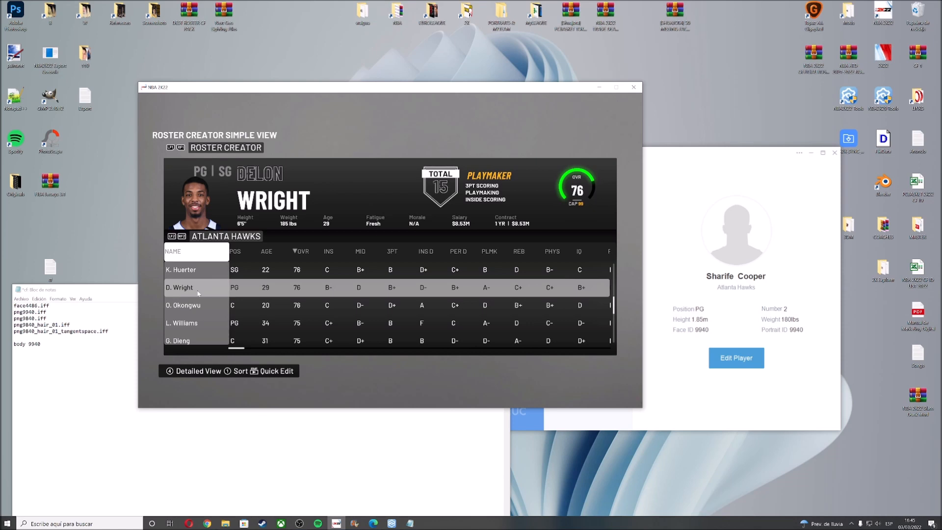
mouse_move(150, 290)
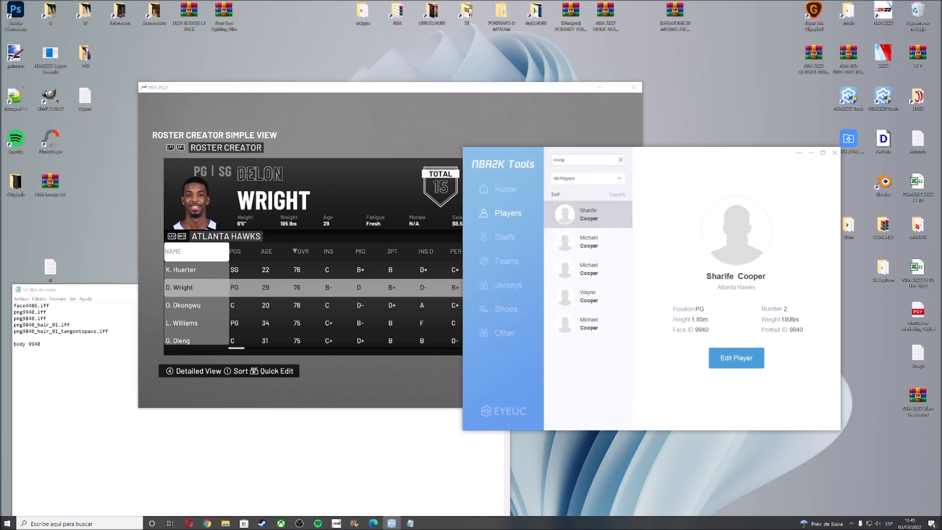
Step: Search 'delon', open Delon Wright's details, and note face ID 4486
text(delo)
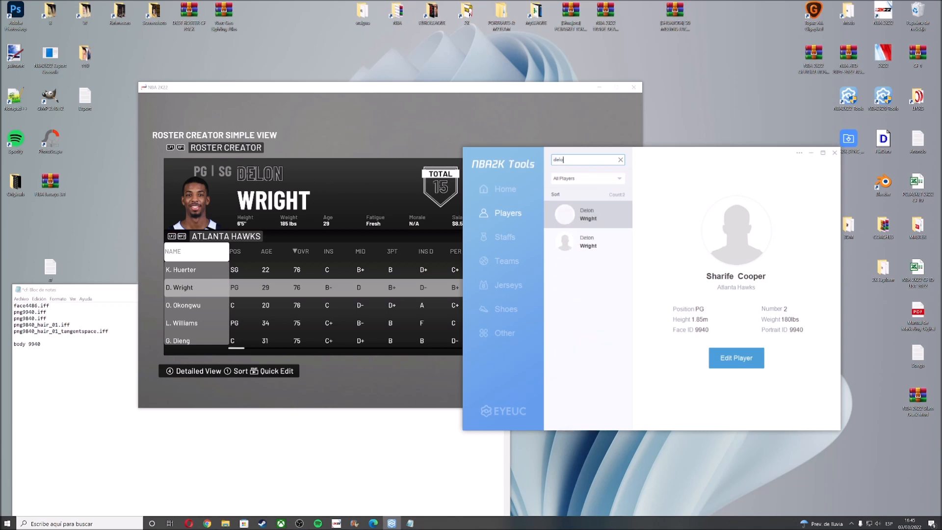
click(588, 214)
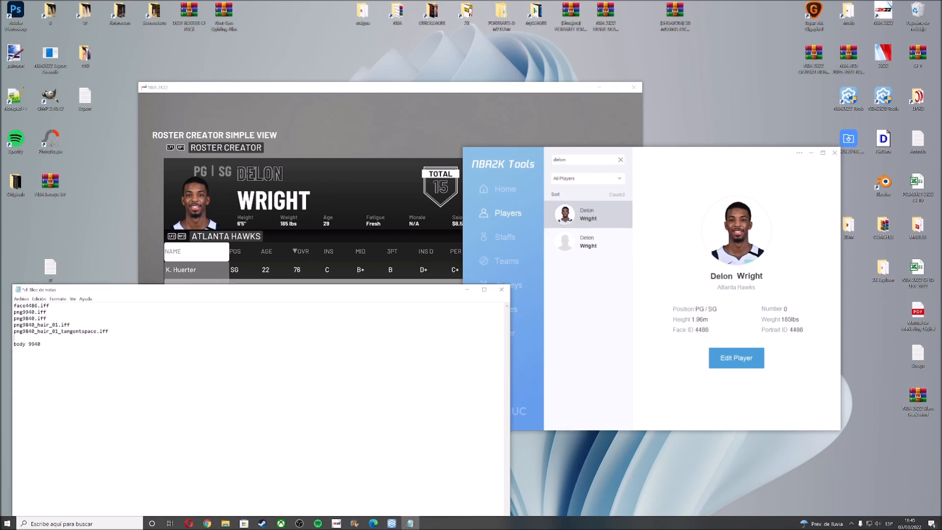
text(face4486)
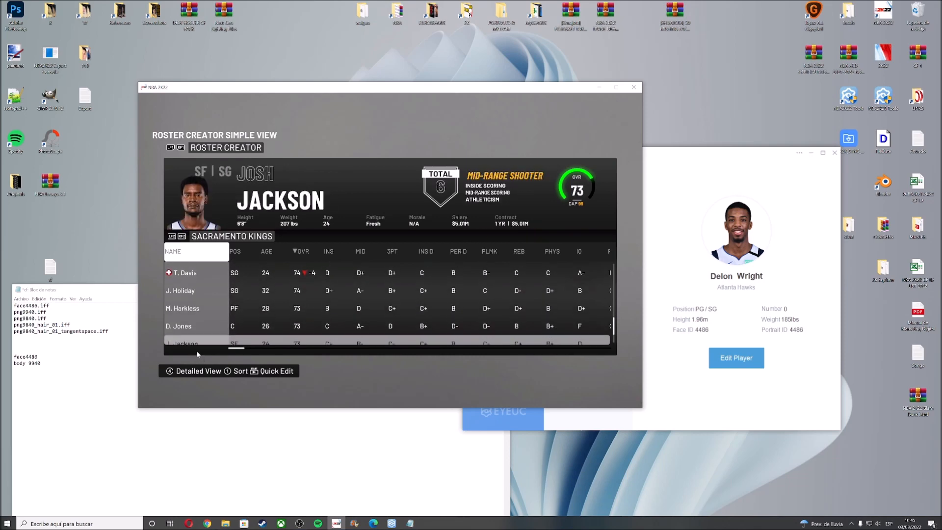
Step: Look up Damian Jones by searching 'da' and note his face ID as hair 7228
click(193, 318)
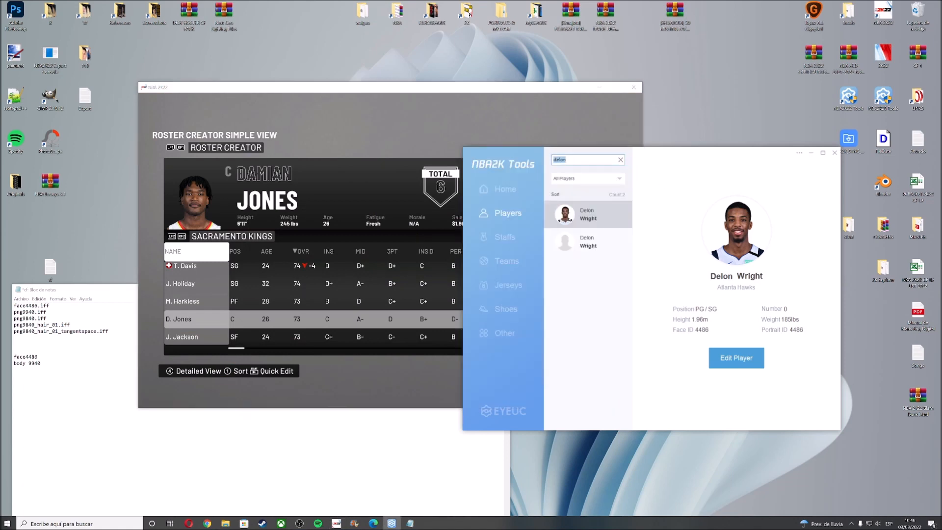
text(dami)
click(75, 369)
text(h)
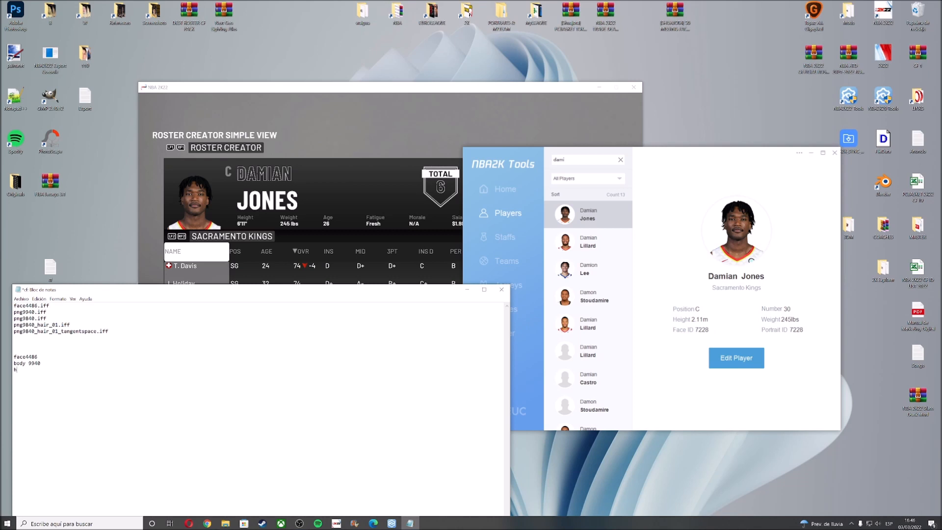
text(air)
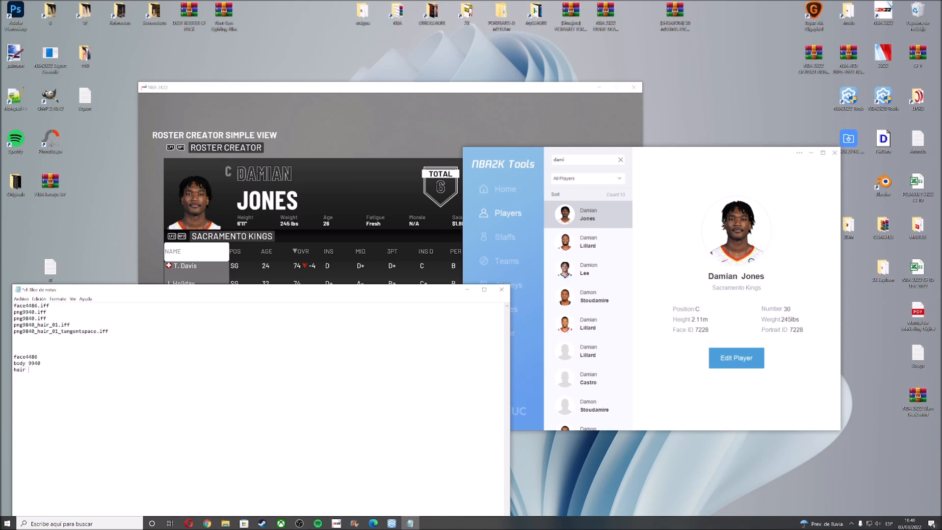
text(72)
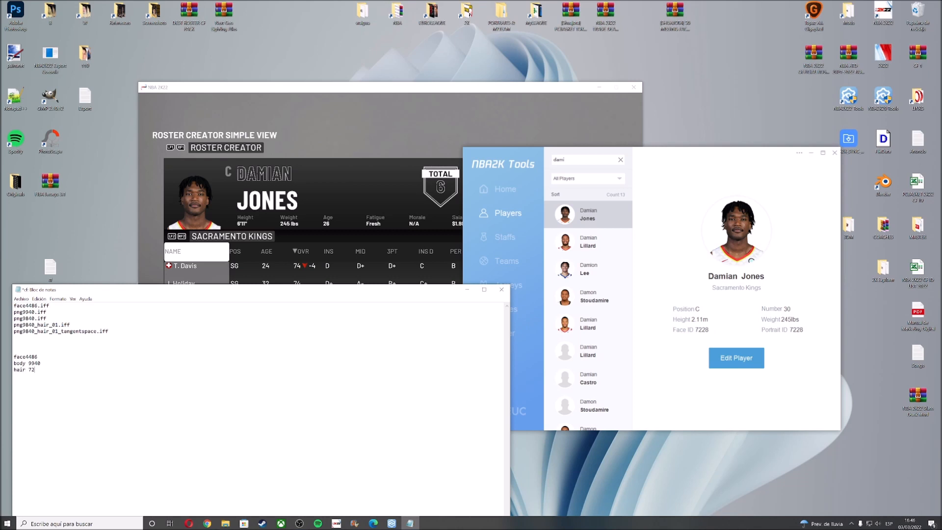
text(28)
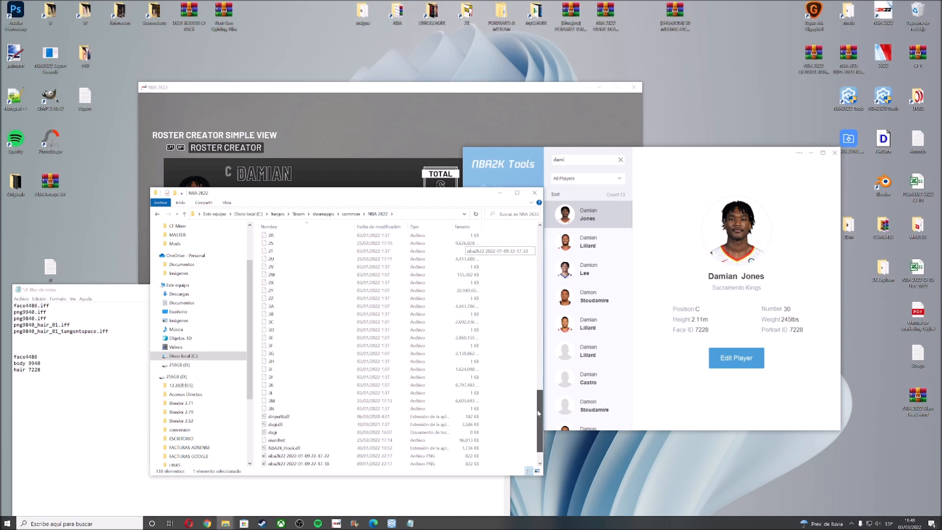
Step: Locate face4486 and png9940 in the manifest and trim the notes to those files
scroll(down, 3)
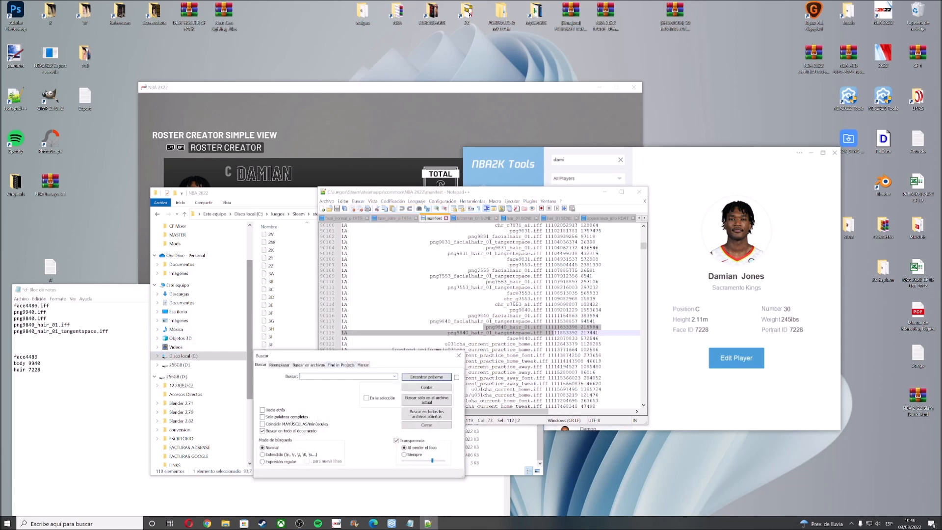
text(face4486)
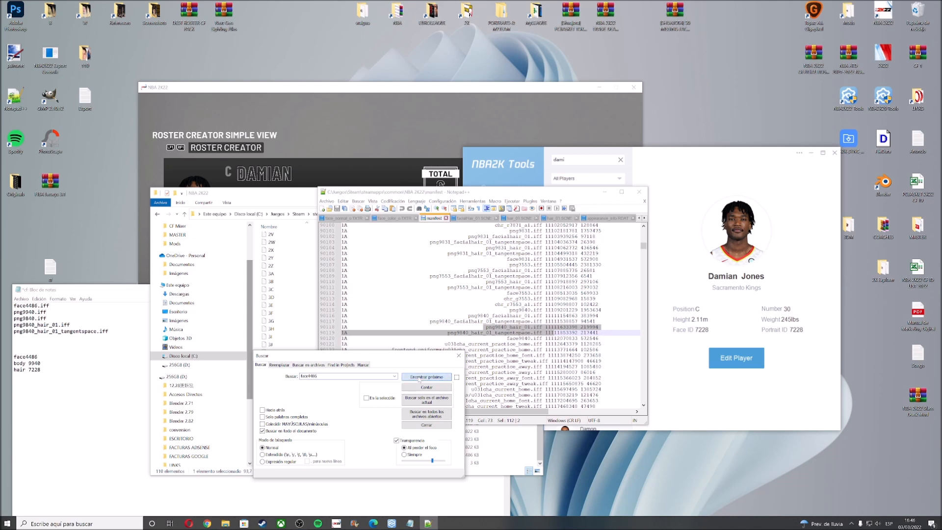
click(427, 376)
text(p)
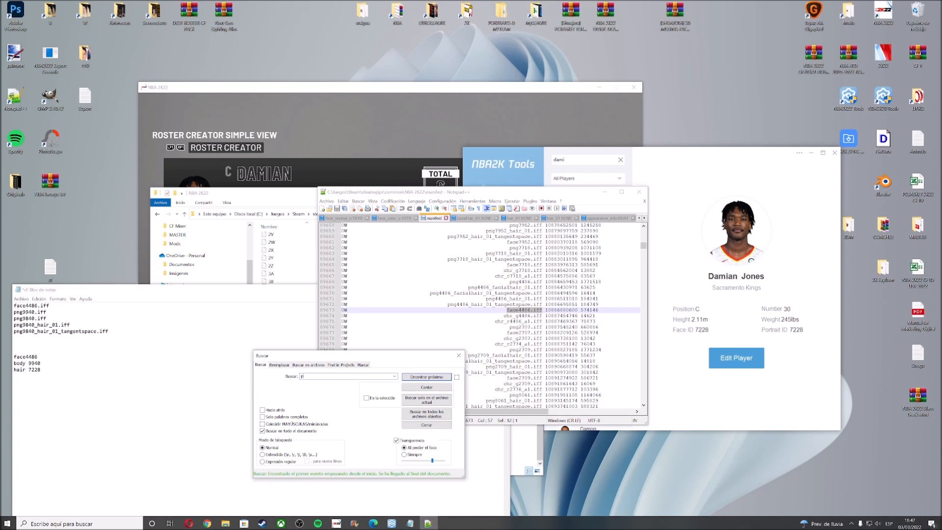
text(ng9940)
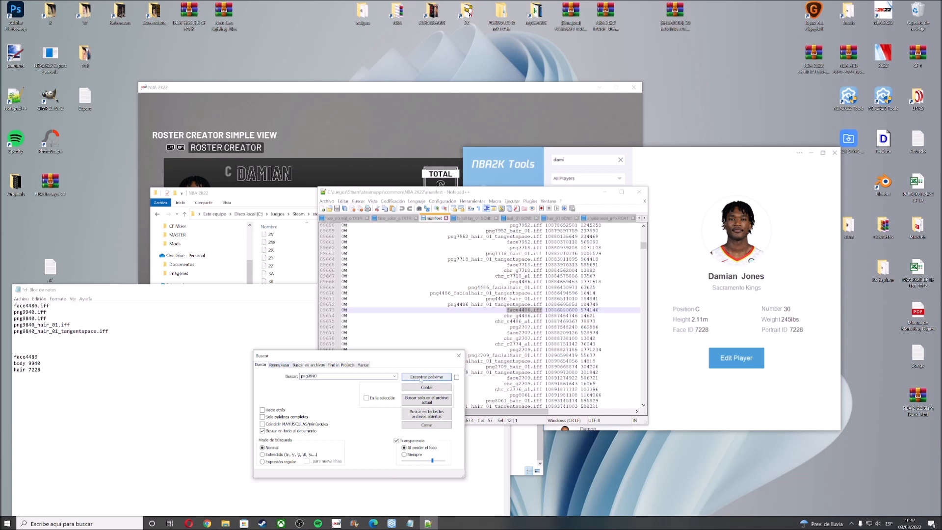
click(426, 376)
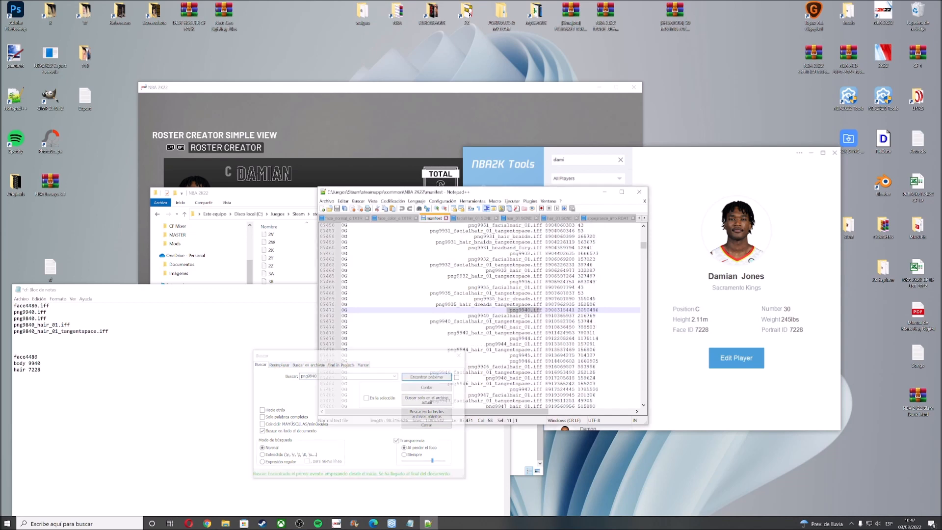
click(426, 378)
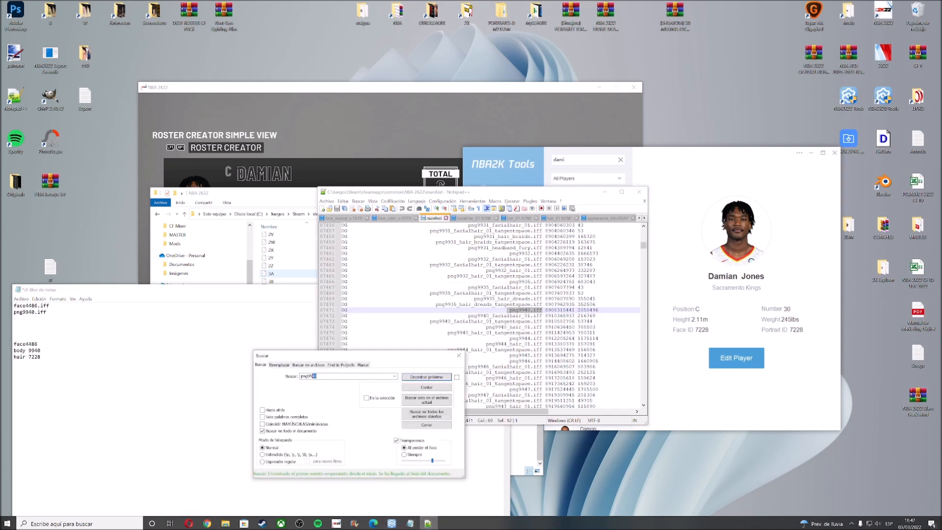
Step: Search the manifest for png7228 and paste png7228.iff into the notes
key(Backspace)
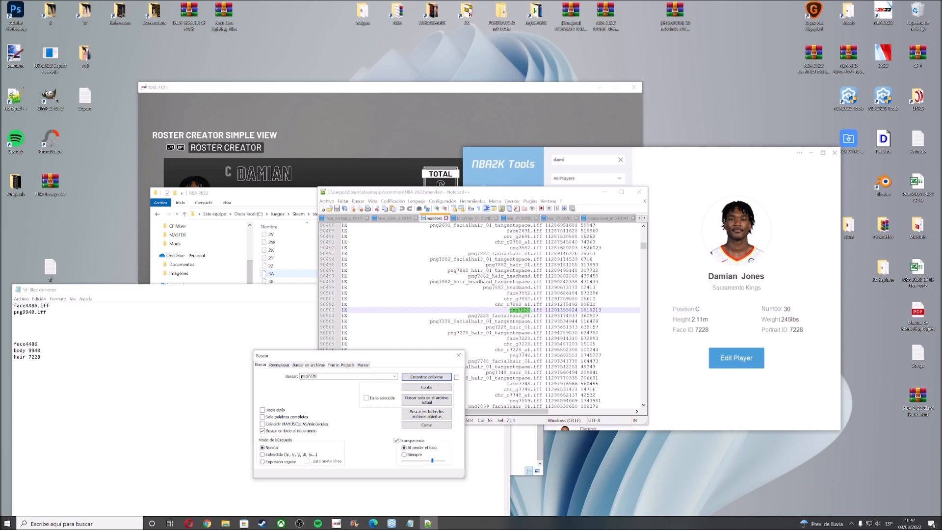
click(426, 377)
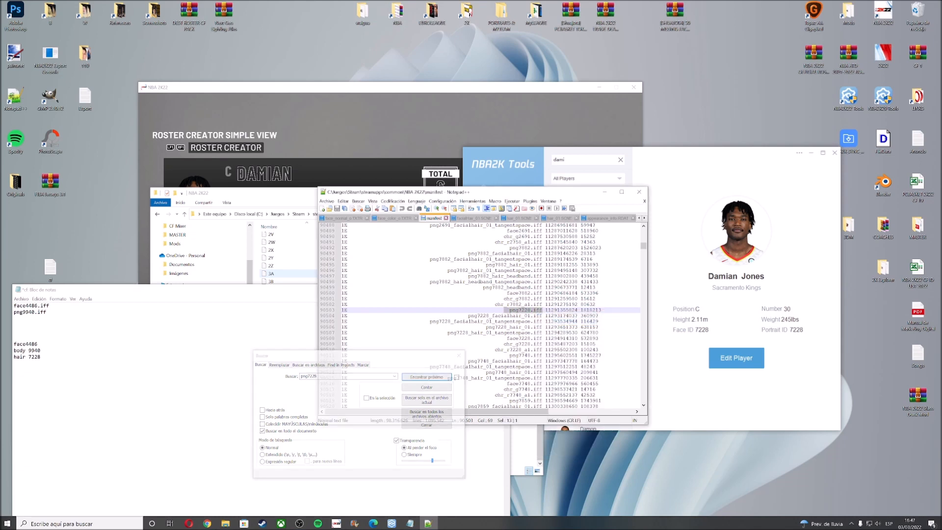
right_click(25, 318)
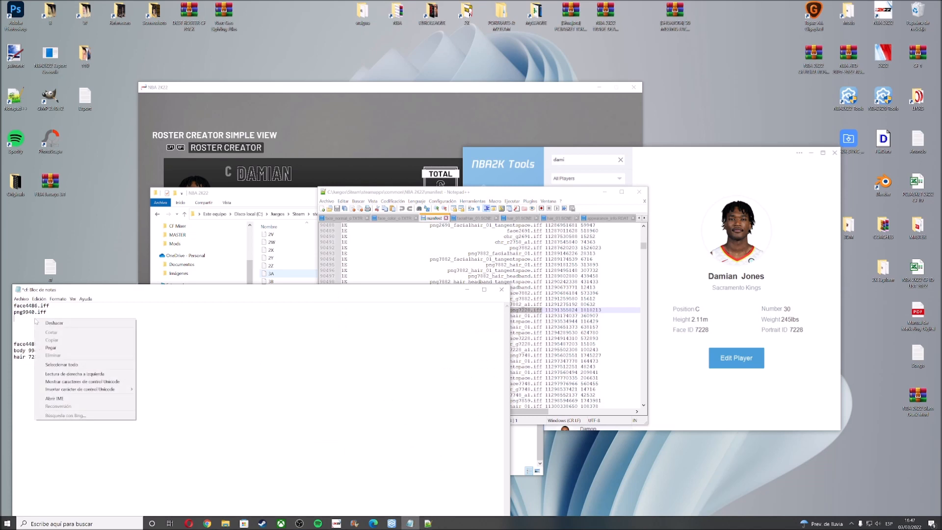
click(50, 347)
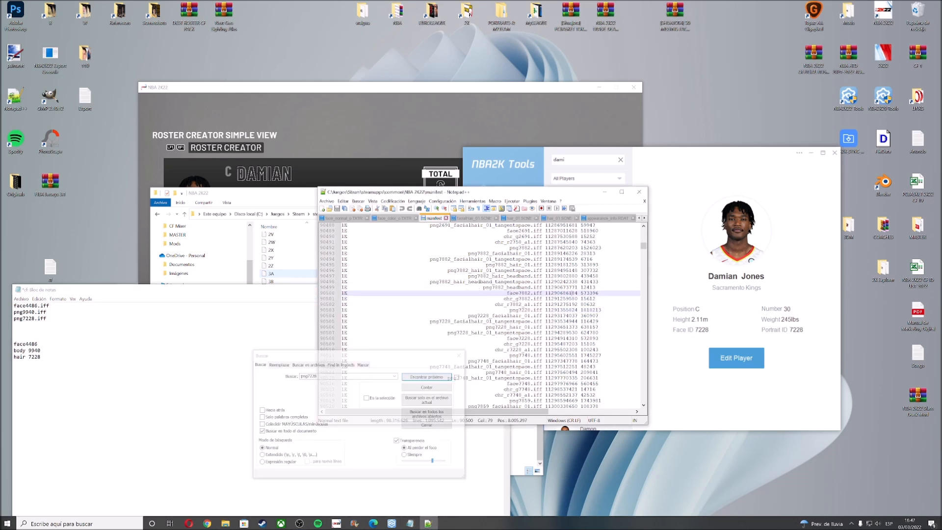
Step: Add png7228_hair_01 and its tangentspace file, then delete the face, body and hair notes
click(427, 377)
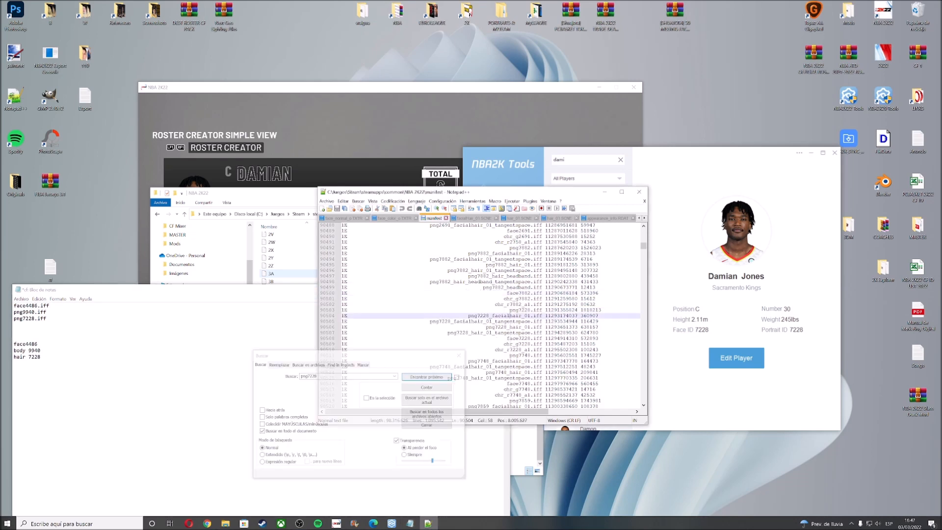
click(426, 376)
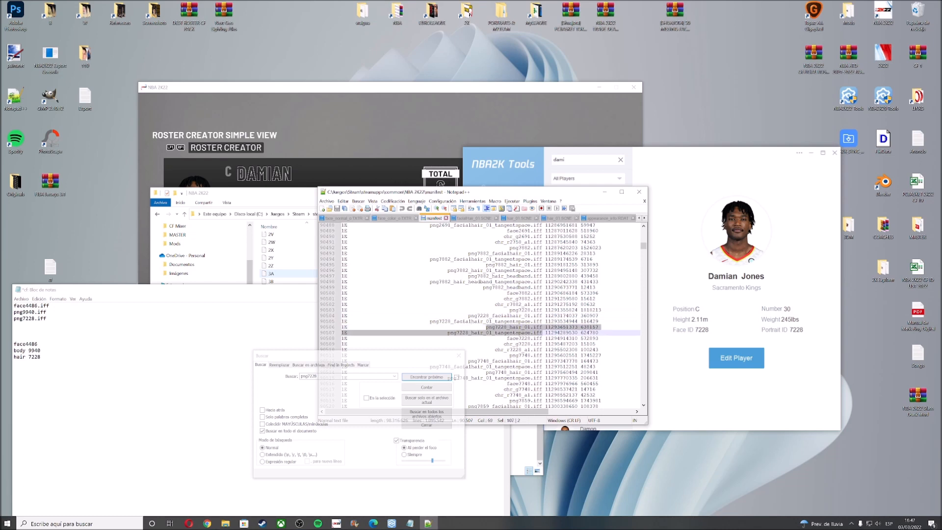
click(426, 378)
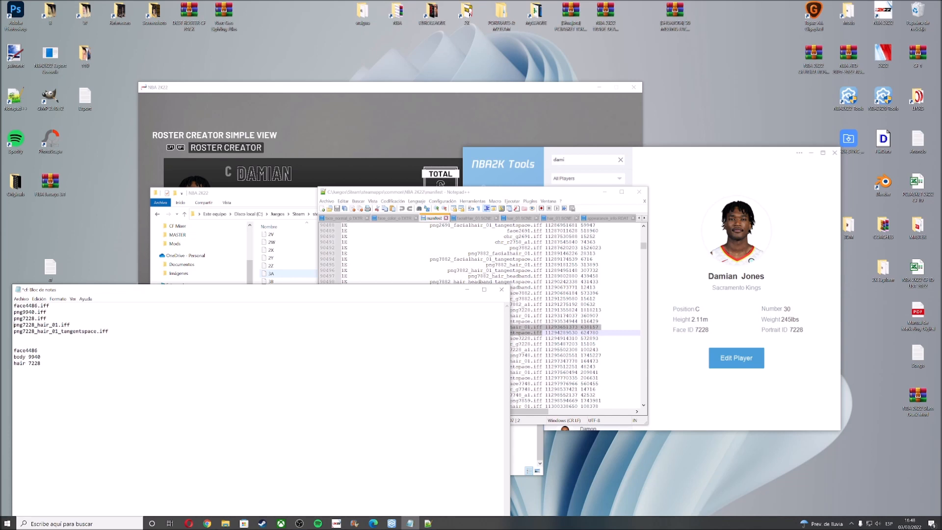
drag(13, 350, 40, 363)
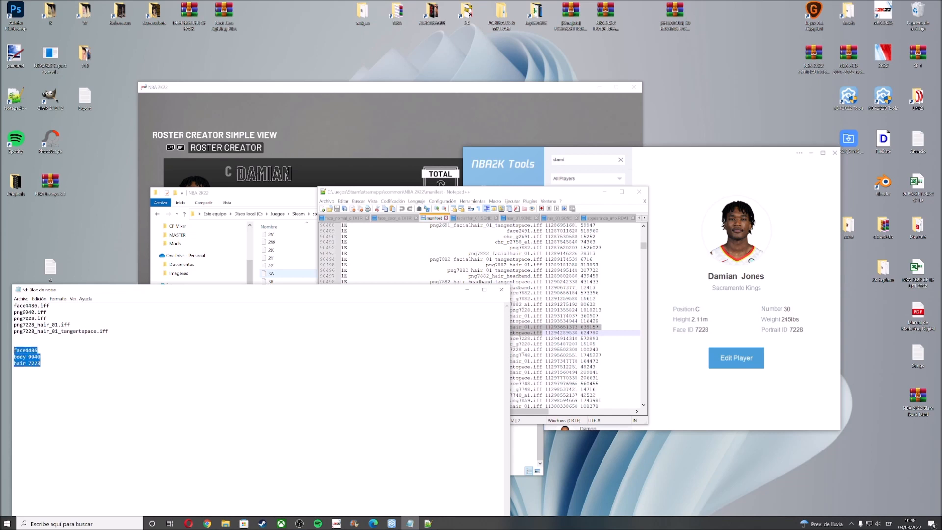
click(22, 299)
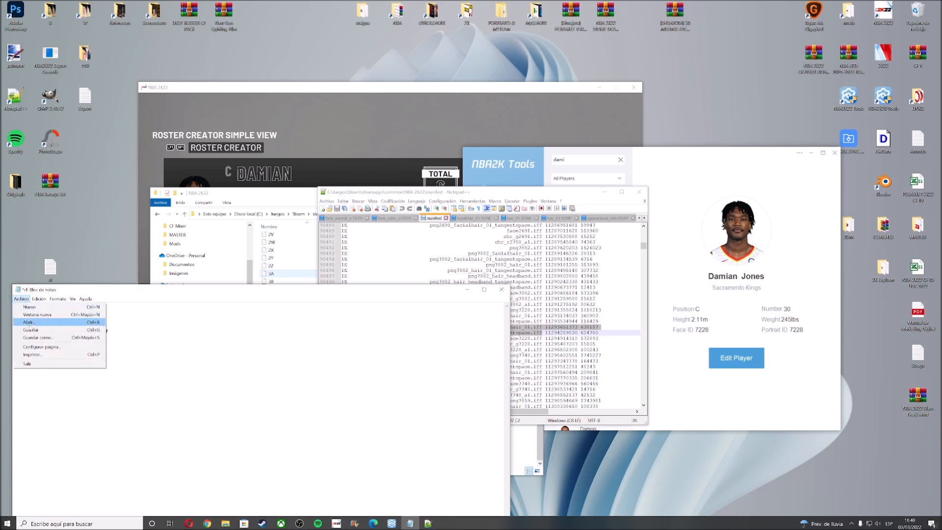
Step: Save Export.txt, export using C:\Users\canad\Desktop\Export.txt, and view the Export folder
click(29, 322)
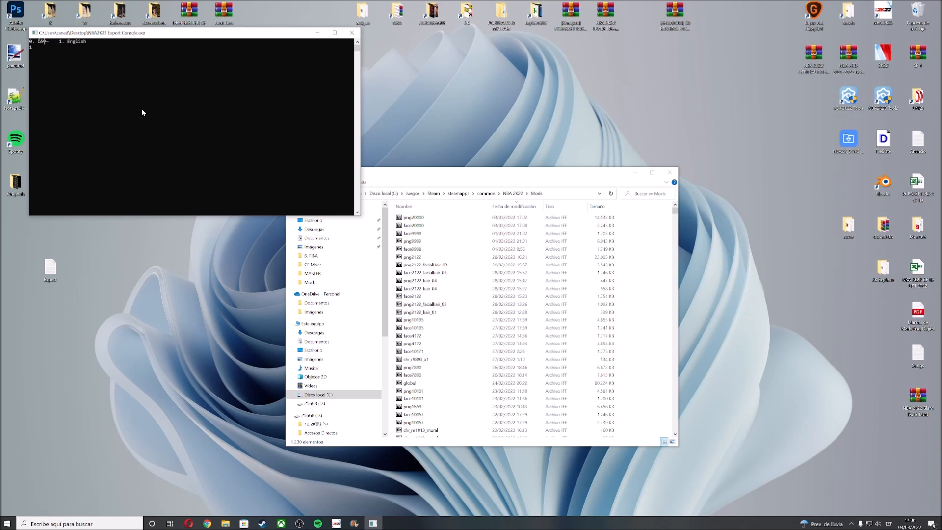
mouse_move(161, 110)
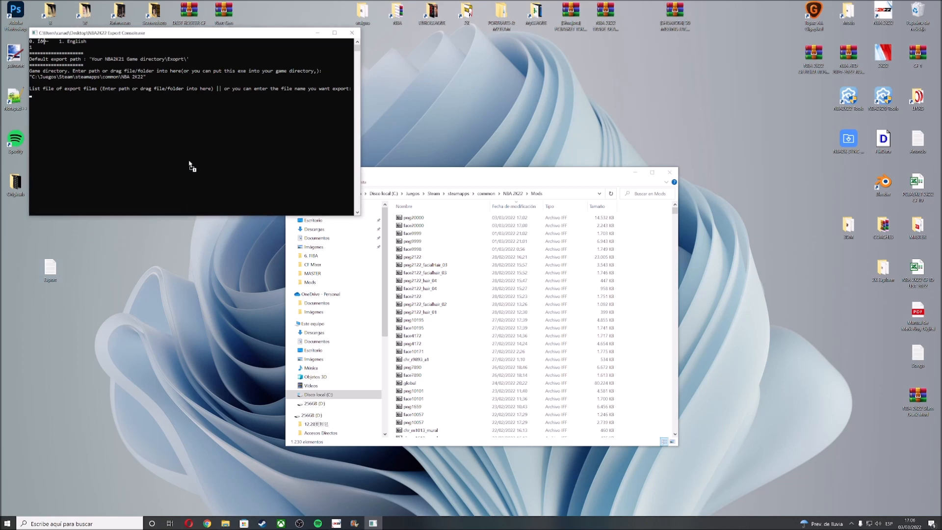
text(C:\Users\canad\Desktop\Export.txt)
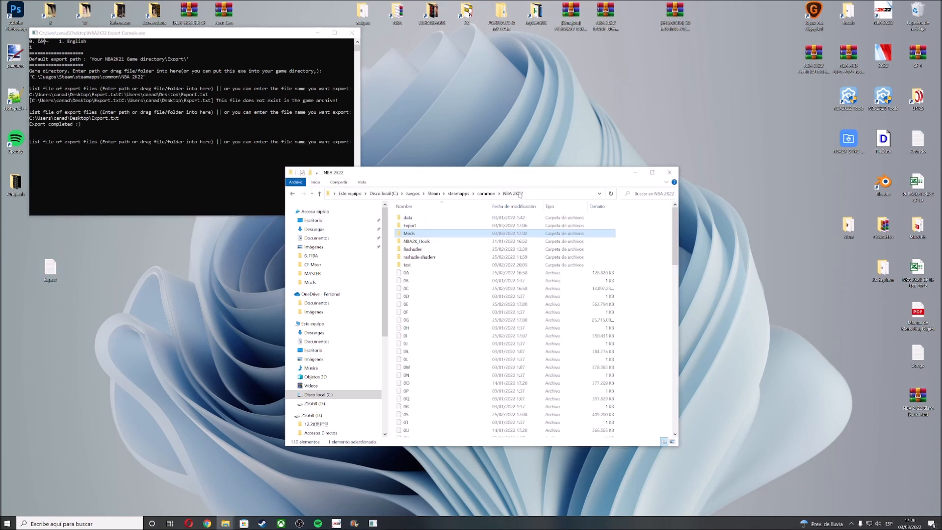
double_click(410, 224)
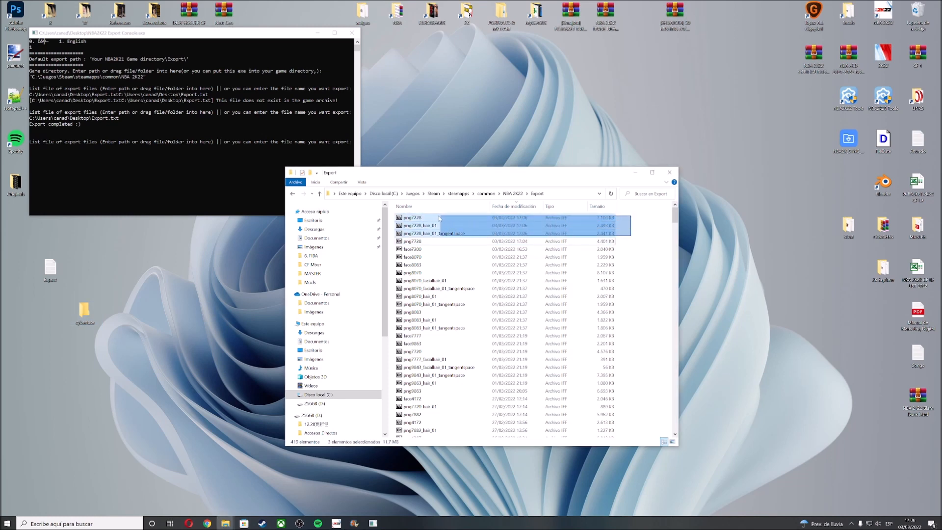
Step: Open the desktop cyberface folder containing the exported face, body and hair files
click(84, 311)
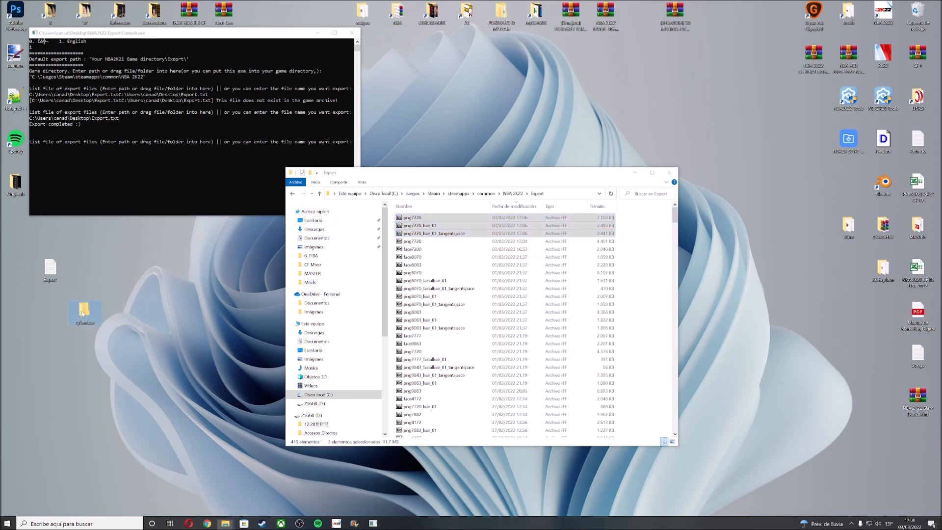
double_click(85, 312)
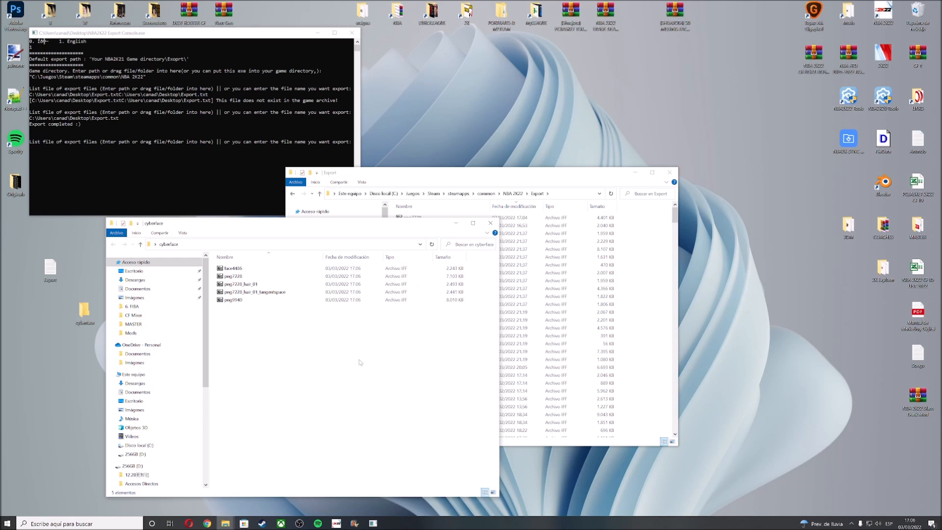
Step: Rename face4486 to face20000 and select png9940 to become png20000
right_click(233, 267)
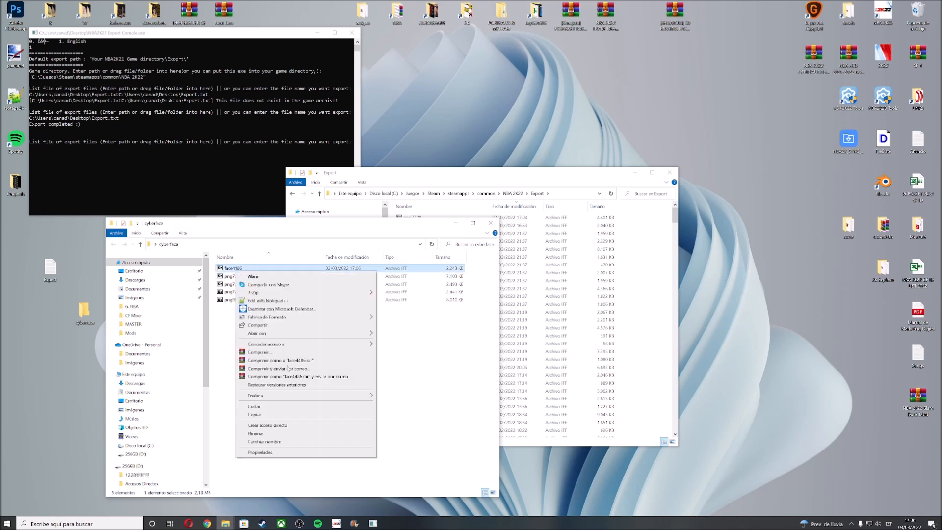
click(264, 441)
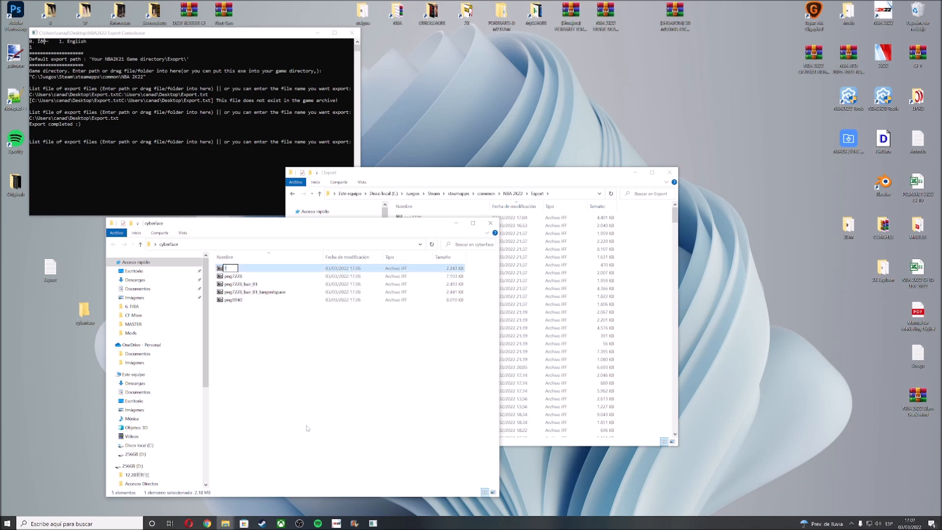
text(face/0000)
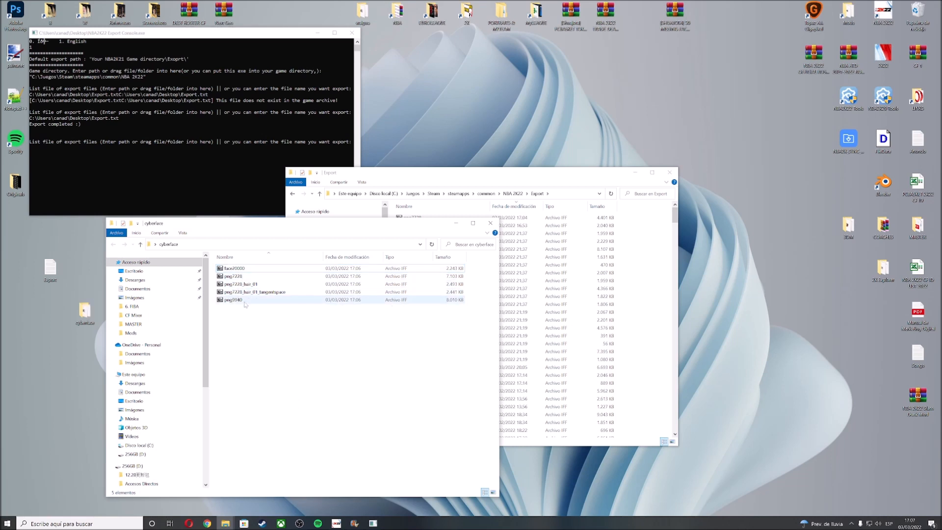
click(234, 300)
text(000)
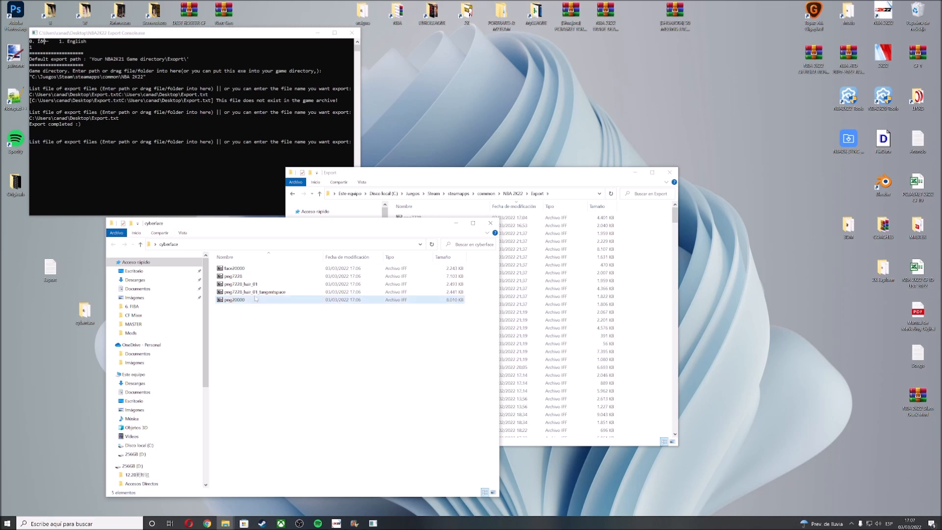
Step: Open png20000 and copy png7228's hair files into it, confirming the copy
double_click(234, 299)
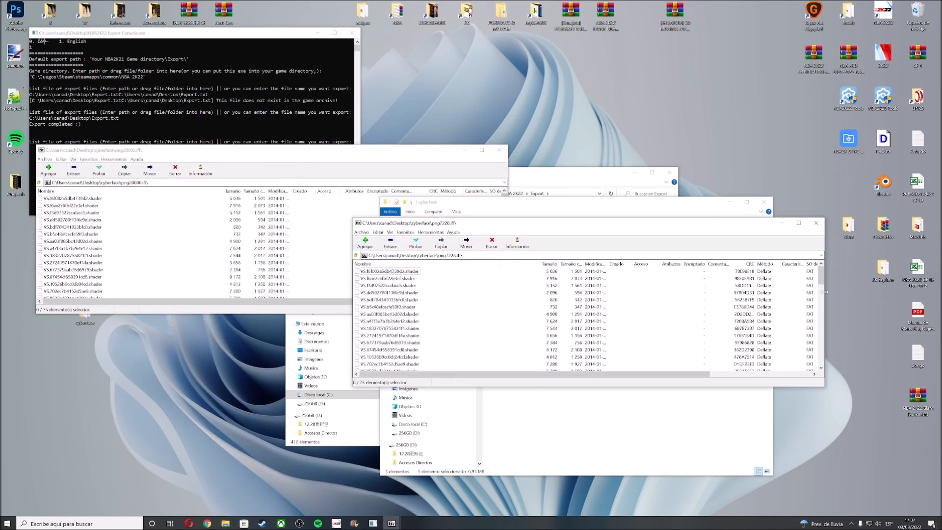
scroll(down, 3)
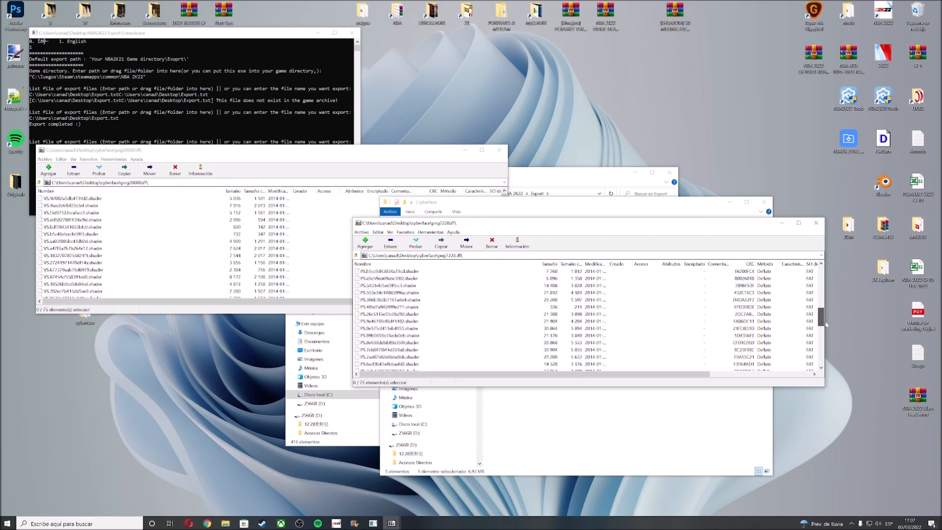
scroll(down, 3)
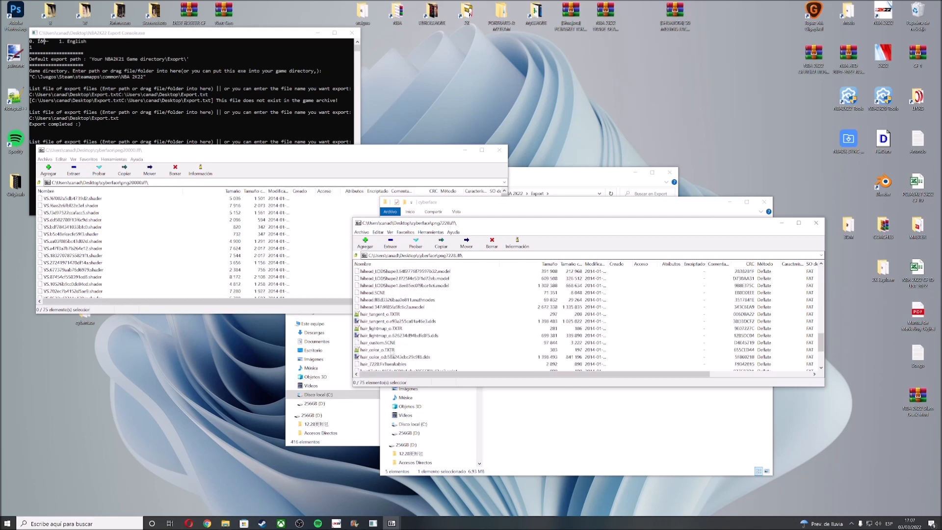
click(377, 356)
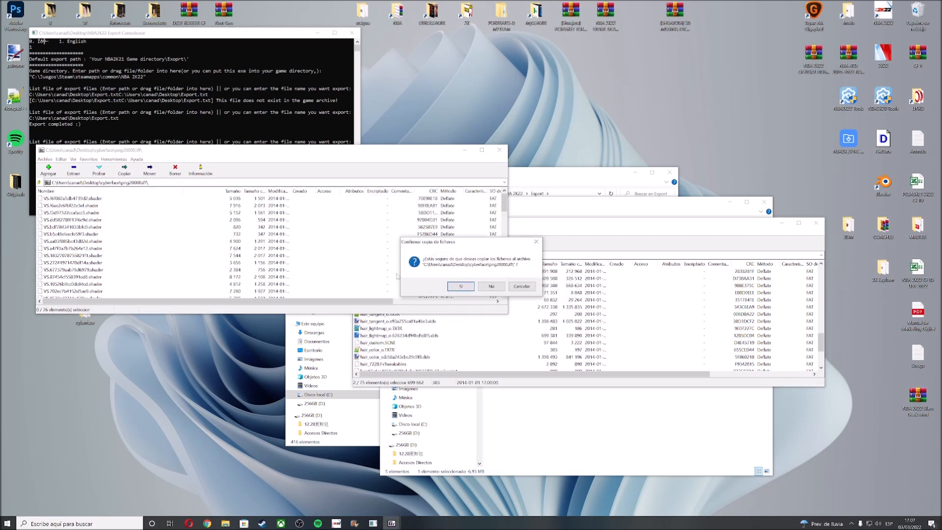
click(460, 286)
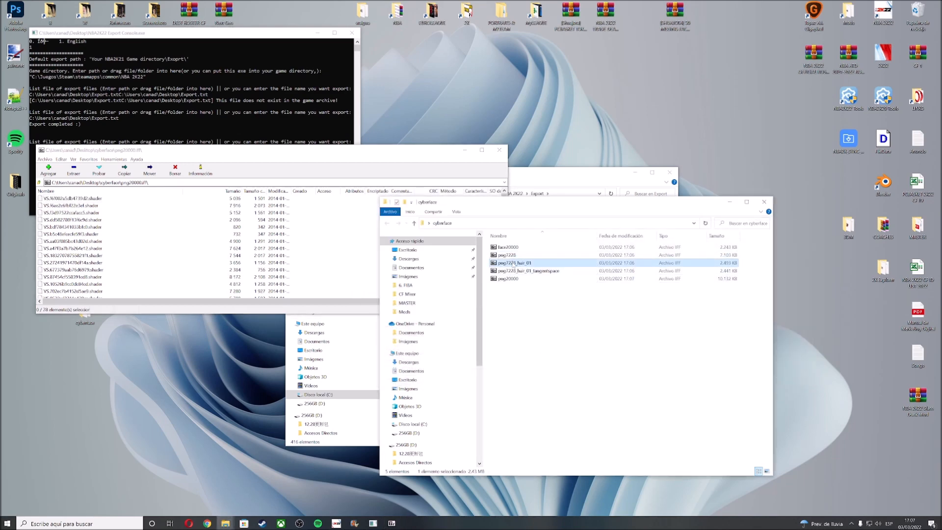
Step: Browse the png7228_hair_01 archives, then select appearance_info.RDAT in png20000
double_click(514, 262)
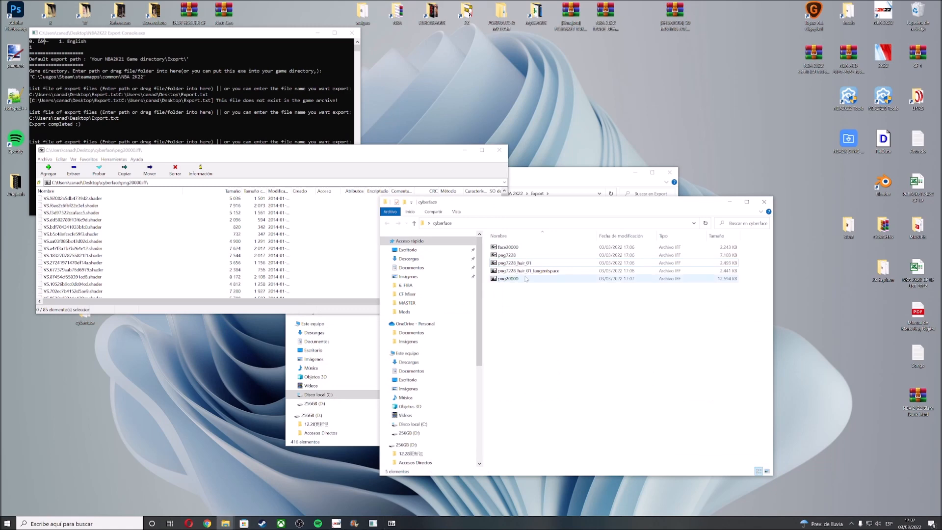
double_click(526, 270)
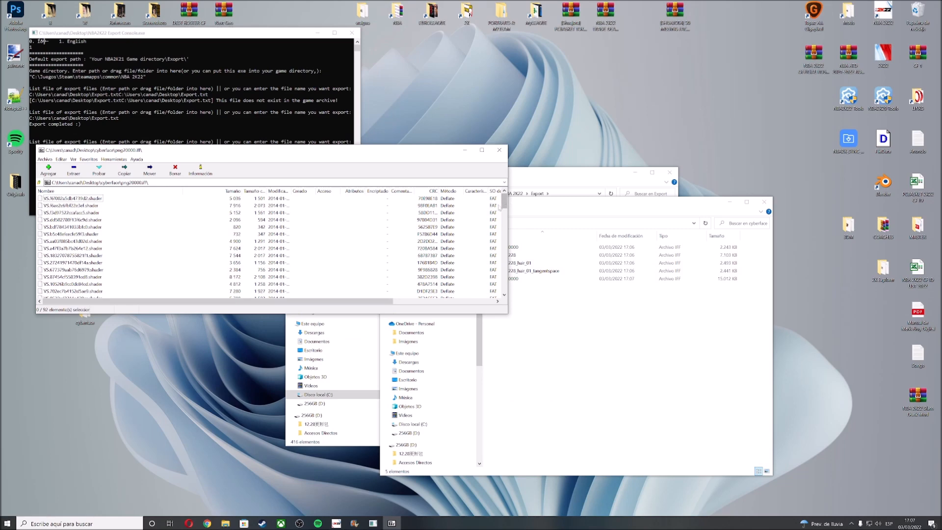
scroll(down, 3)
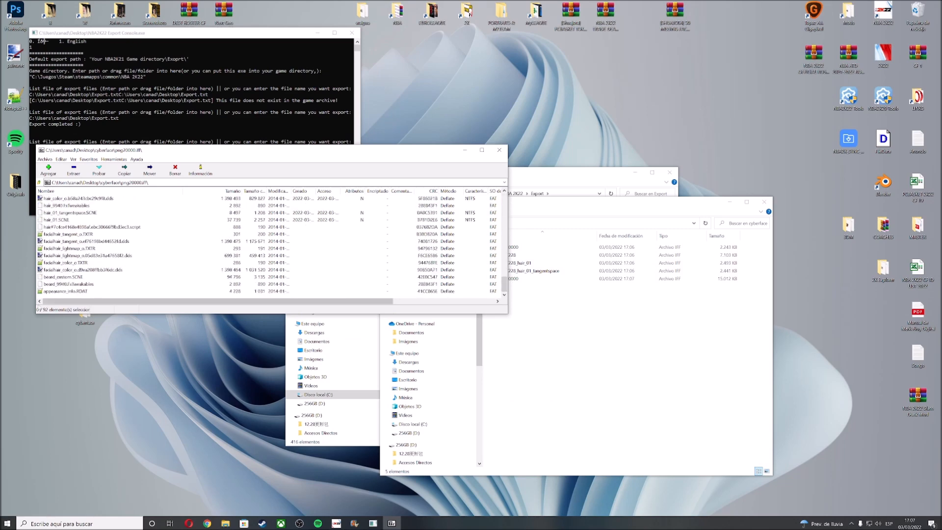
click(67, 291)
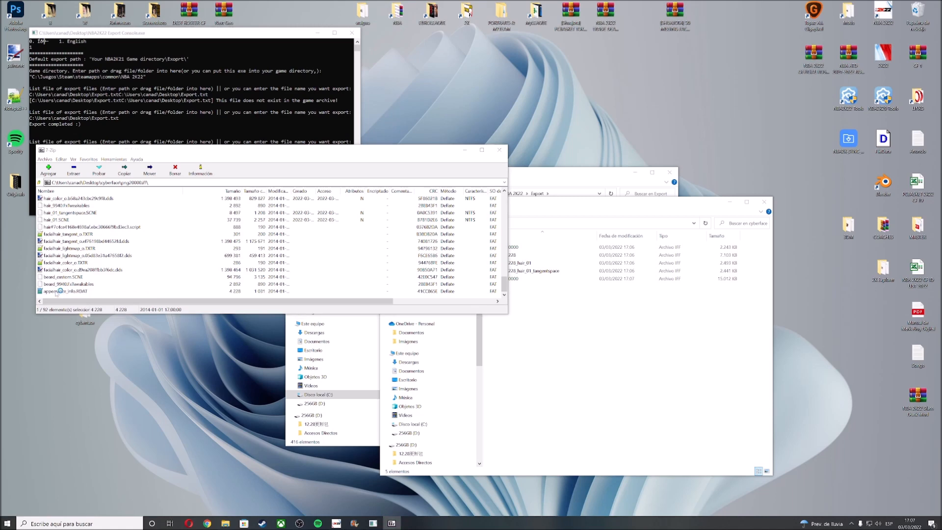
Step: Open appearance_info.RDAT and scroll through its skin, iris and body settings
double_click(67, 292)
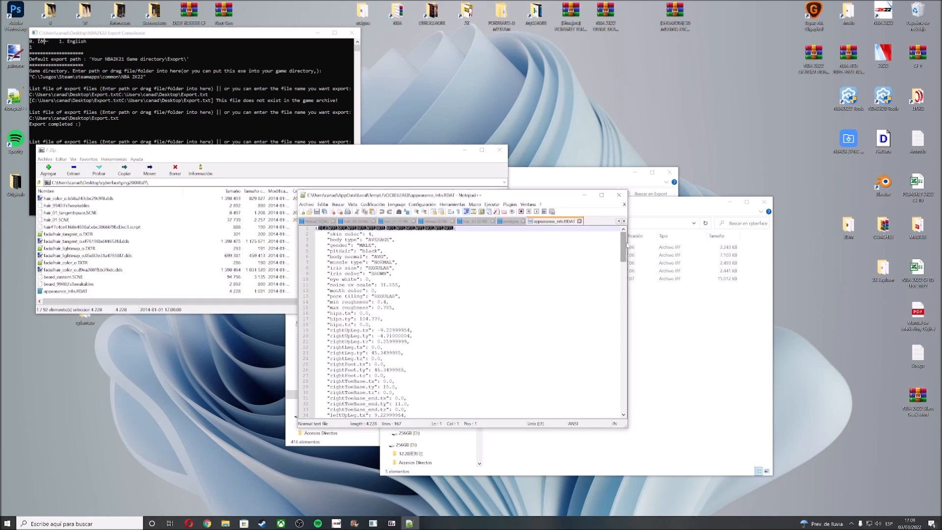
scroll(down, 3)
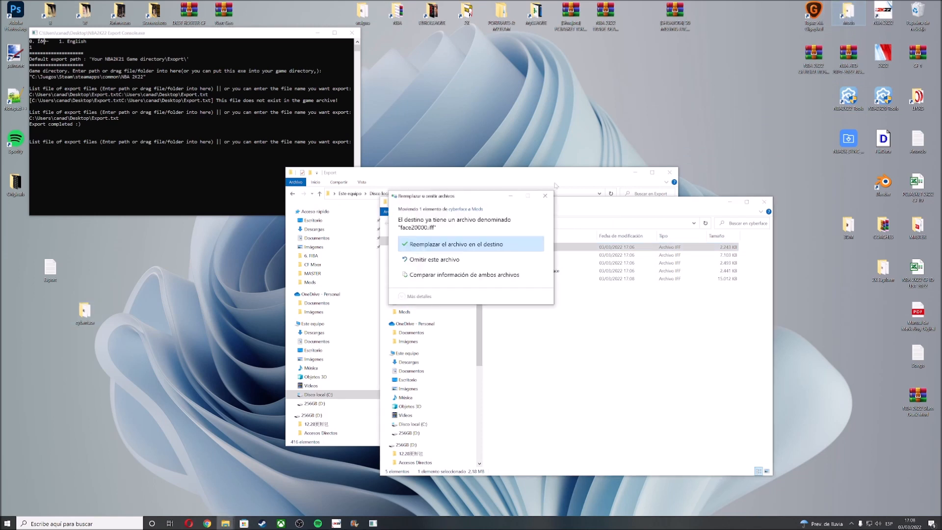
Step: Overwrite the existing png20000.iff in Mods with the one from the cyberface folder
click(457, 243)
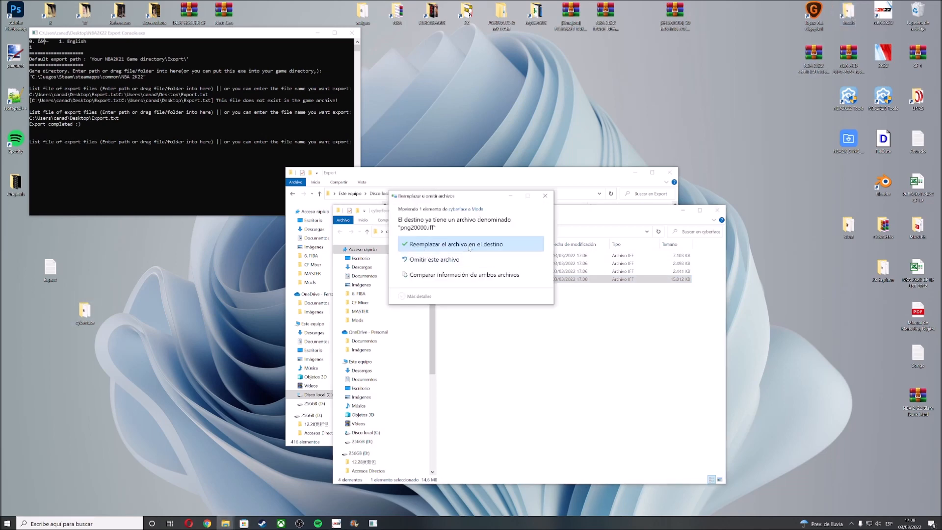
click(458, 244)
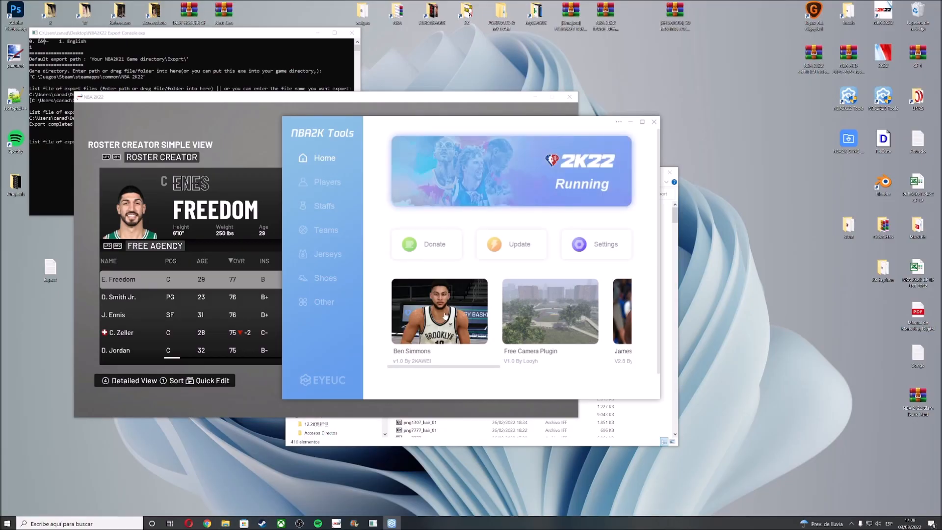
Step: Search Players for 'james enn', open James Ennis, and enter Face ID 20000
click(327, 182)
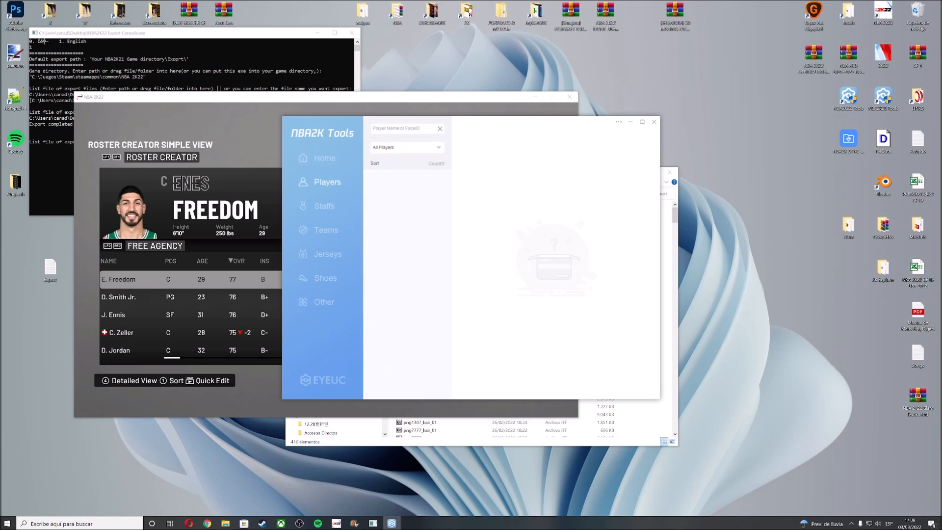
click(407, 128)
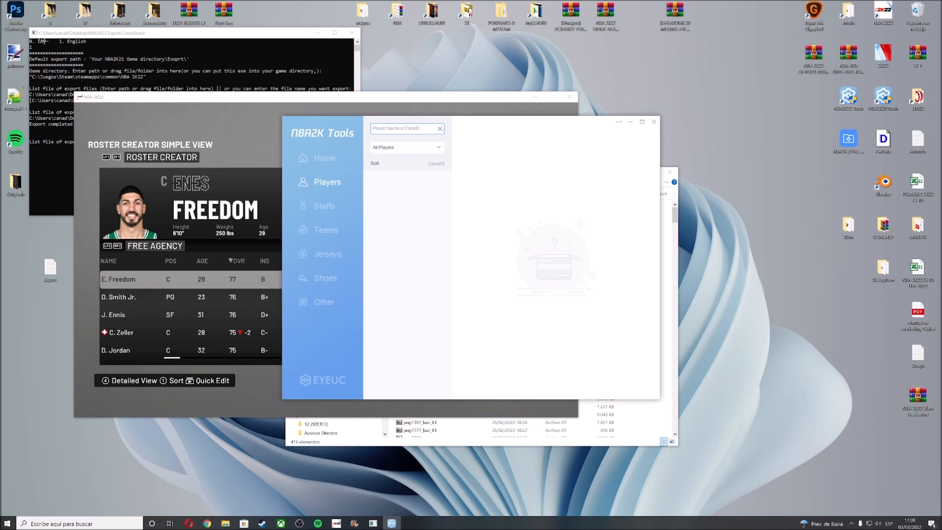
text(james)
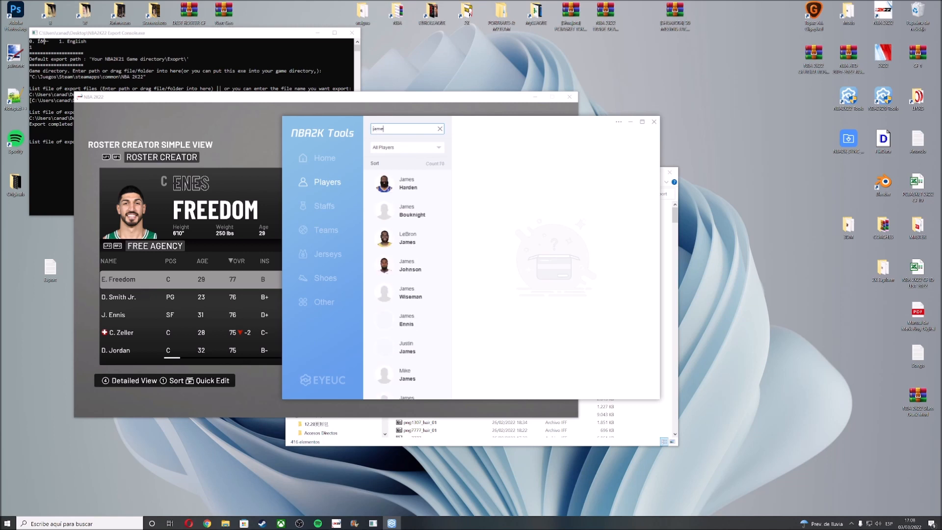
text(enn)
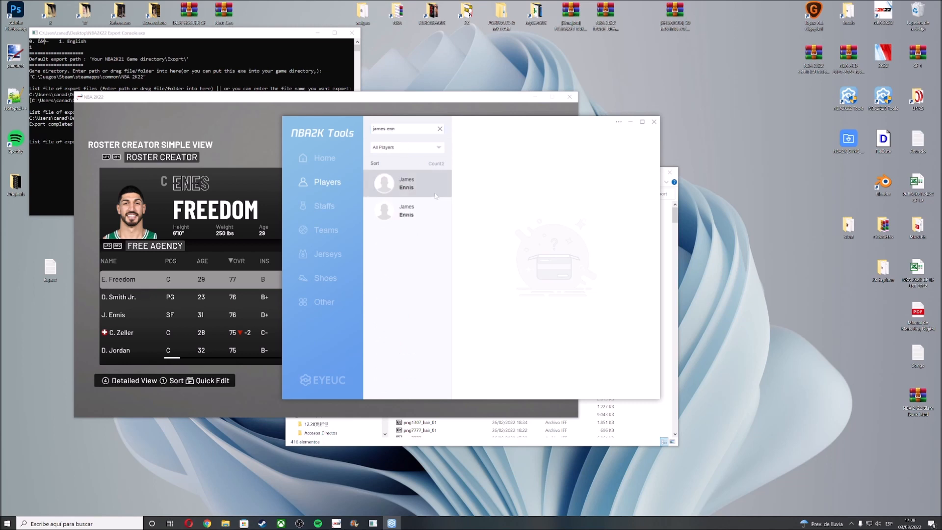
click(407, 183)
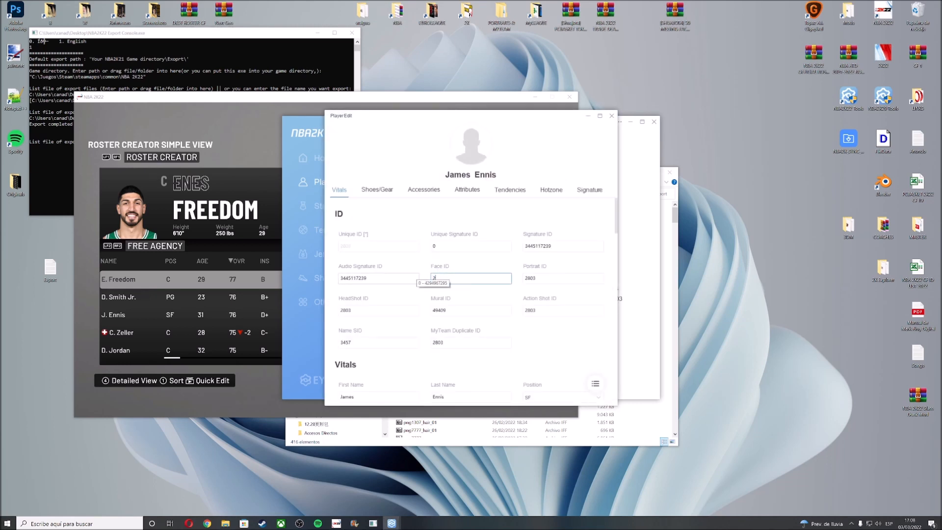
text(20000)
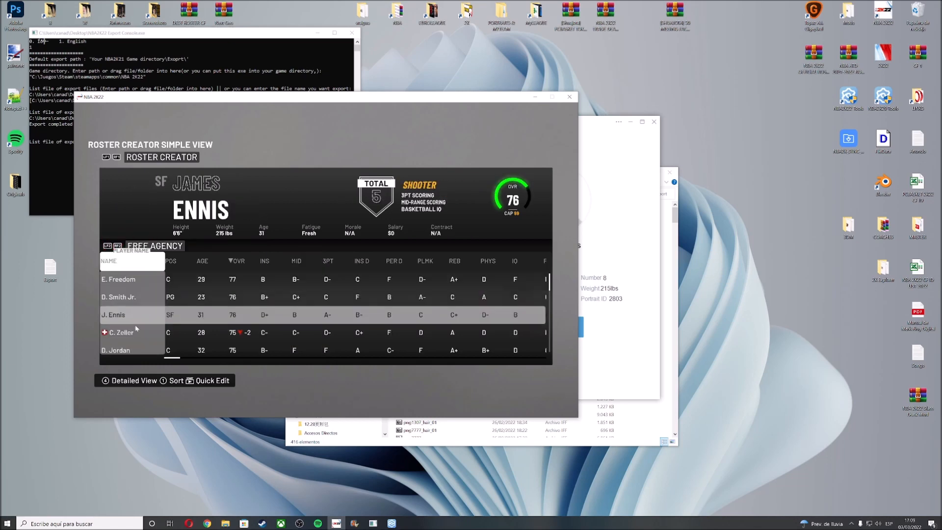
Step: Open J. Ennis in Edit Player, view Accessories, then return to Edit NBA Player
click(113, 314)
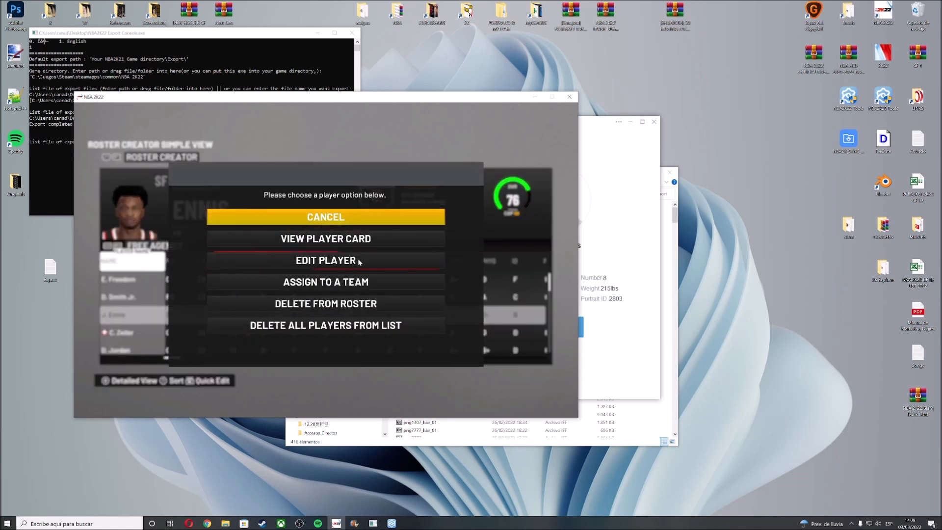
click(325, 260)
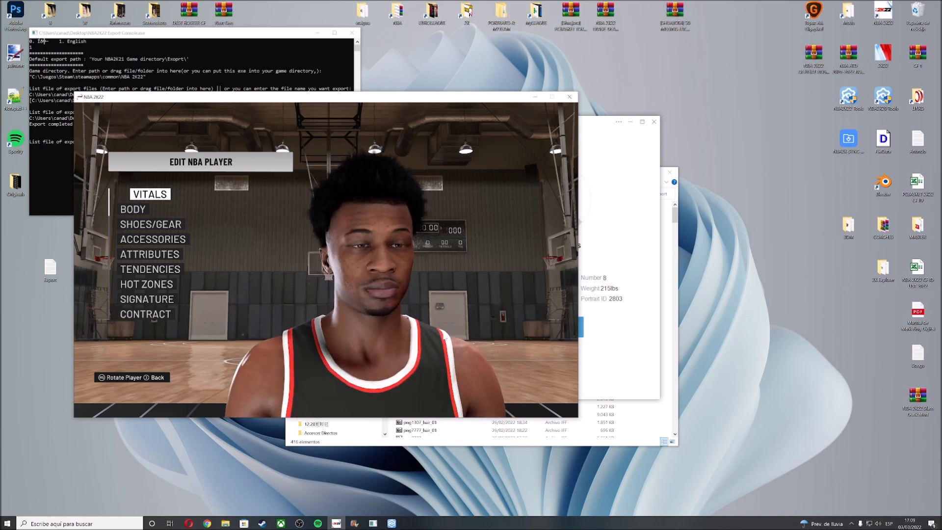
click(152, 239)
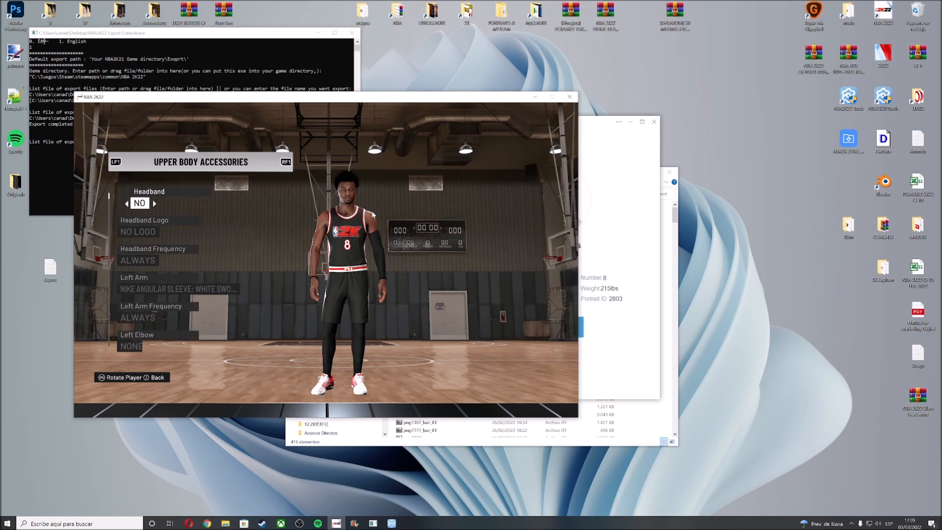
mouse_move(329, 171)
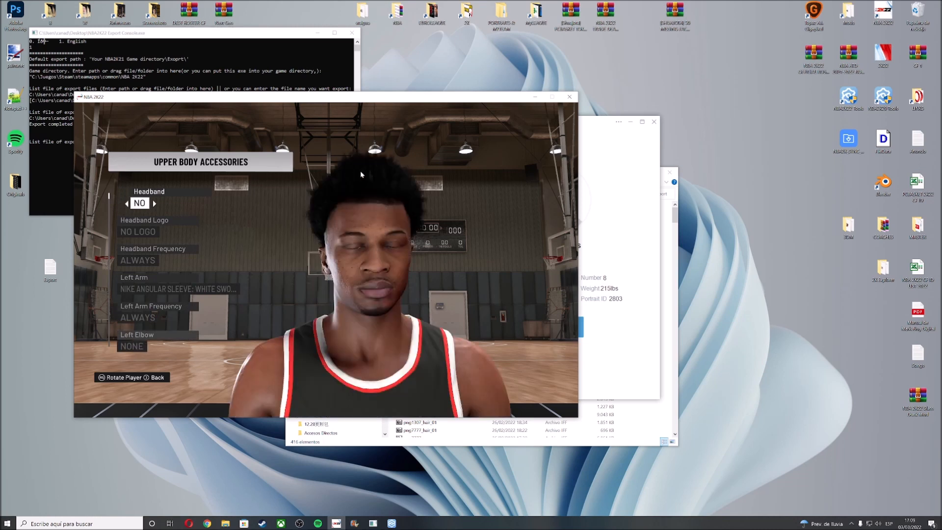
click(154, 377)
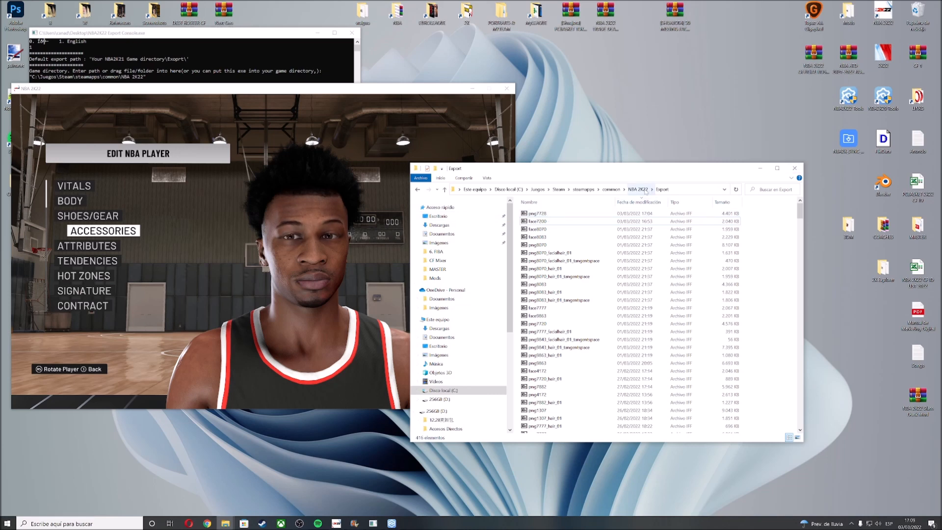
Step: Navigate to the Mods folder and open png20000.iff in 7-Zip
click(549, 252)
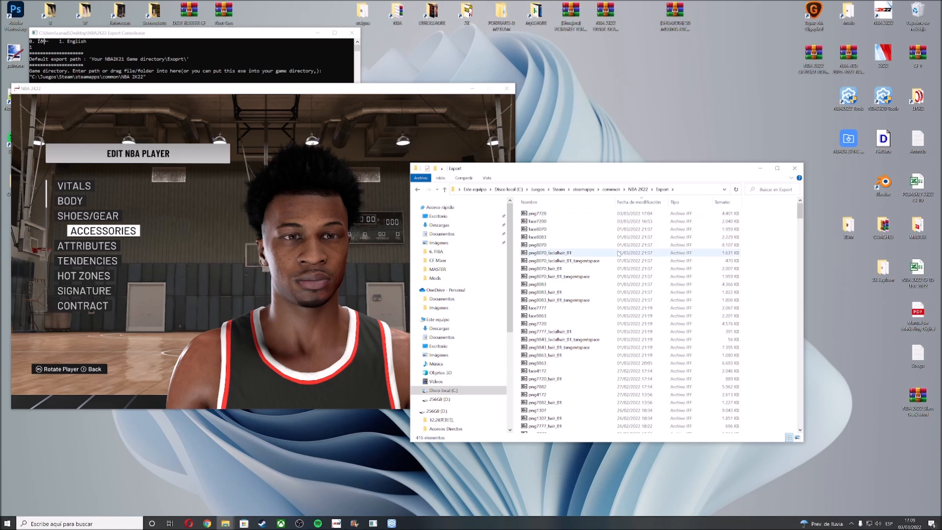
click(434, 278)
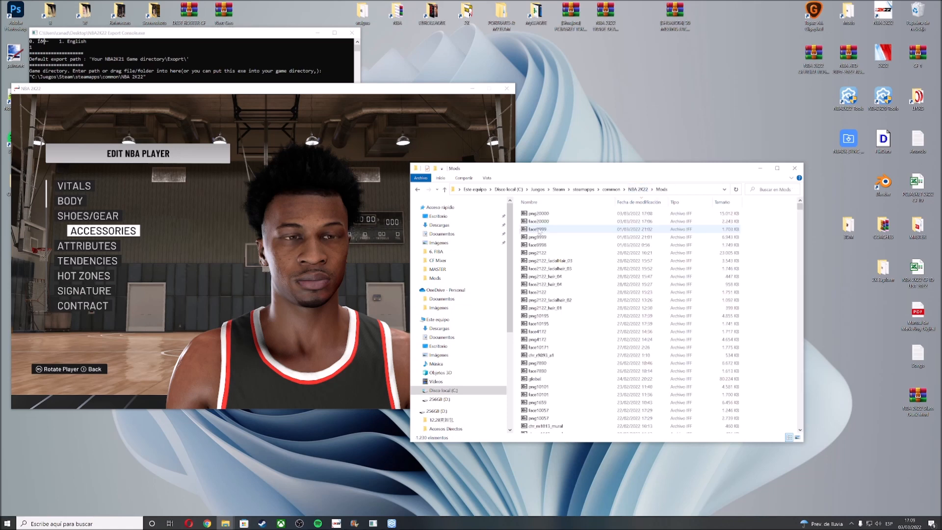
double_click(537, 213)
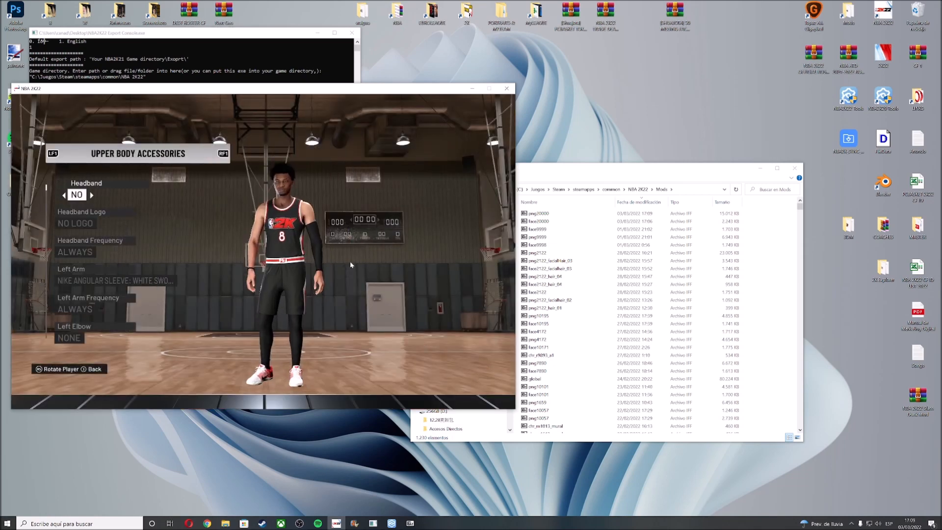
double_click(538, 213)
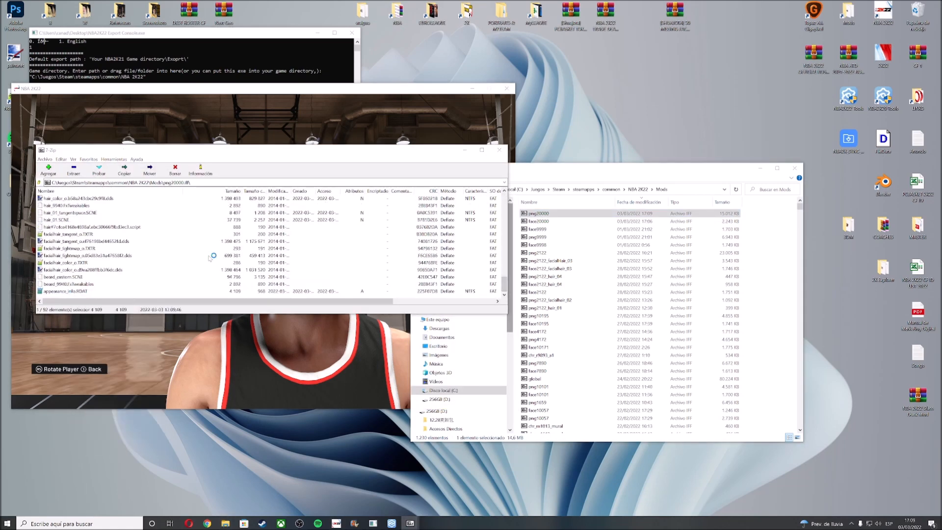
Step: Open appearance_info.RDAT in Notepad++ and dismiss the archive access error
double_click(65, 291)
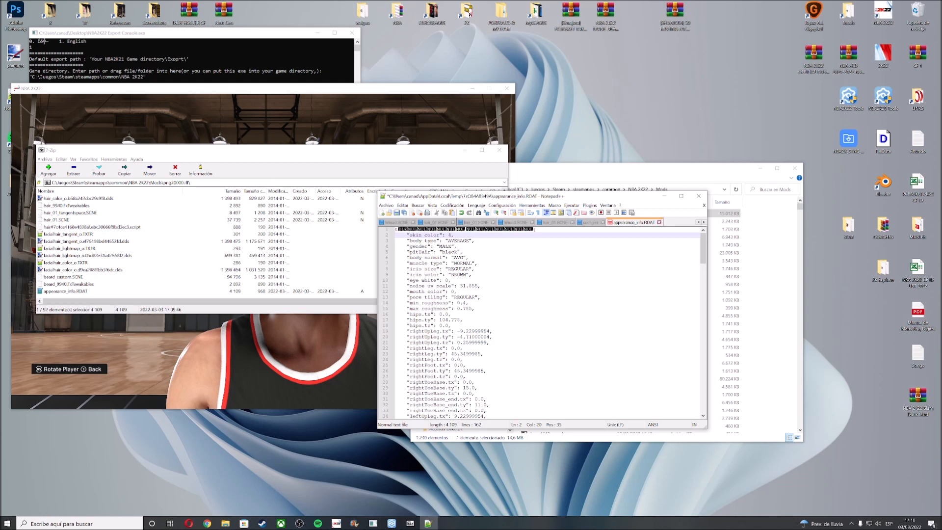
double_click(458, 275)
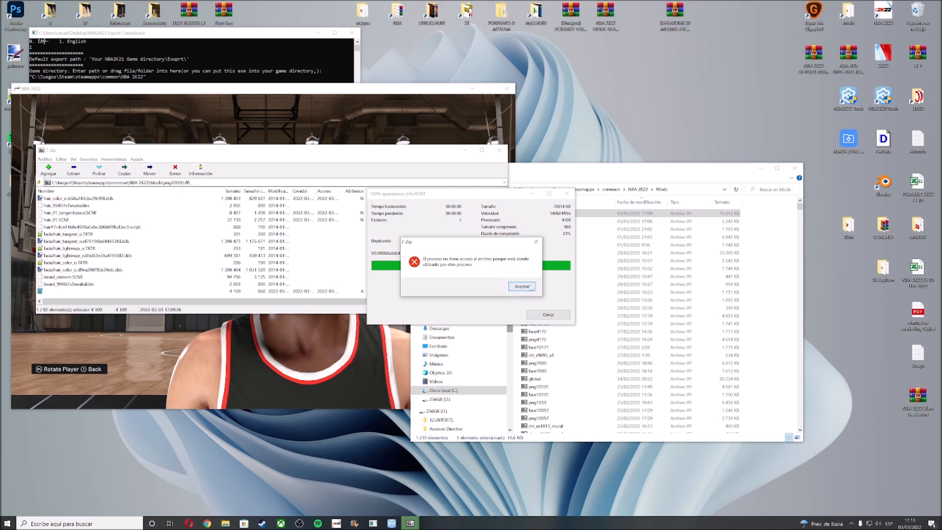
click(520, 286)
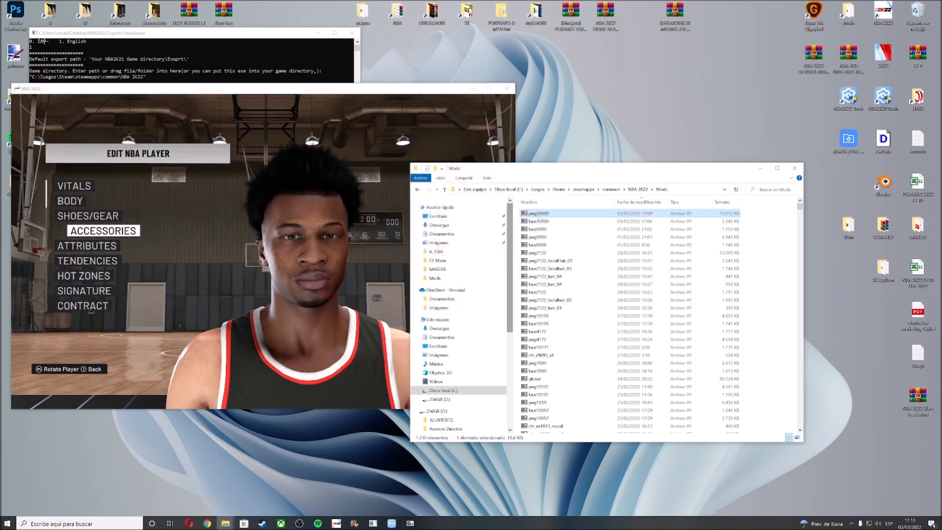
Step: Set appearance_info.RDAT's iris color to HAZEL and reopen Edit Player for Ennis
double_click(537, 213)
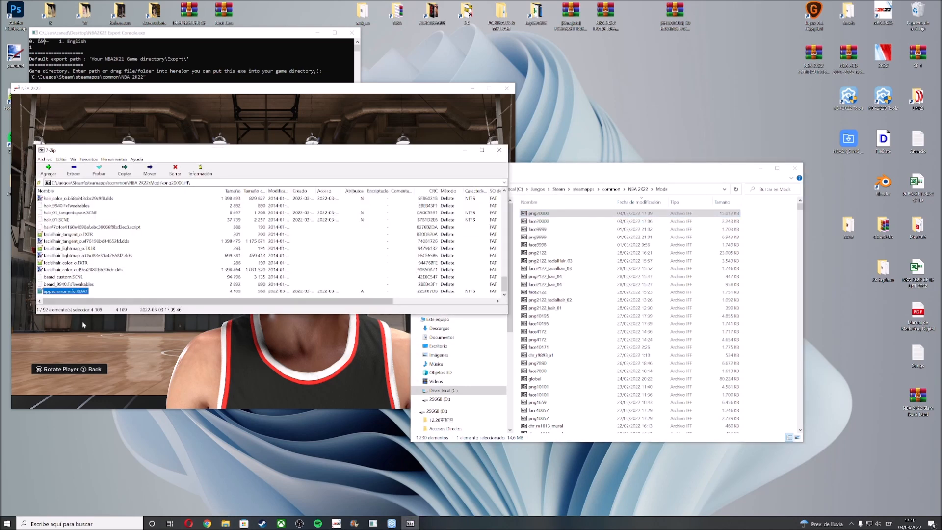
double_click(64, 291)
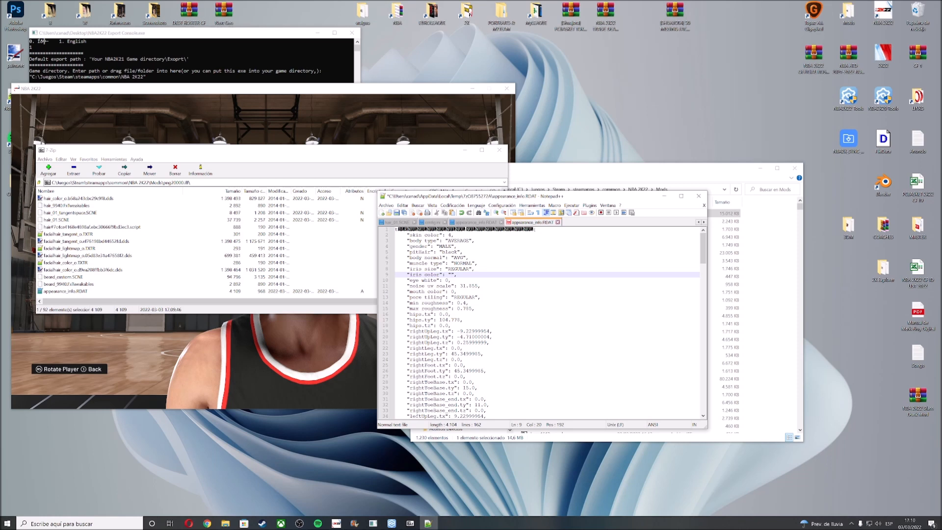
text(HAZEL)
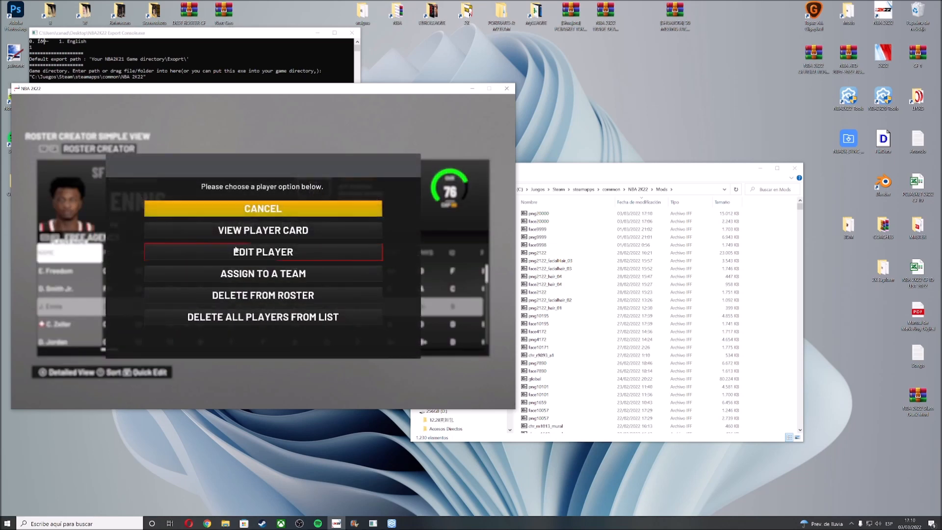
click(262, 251)
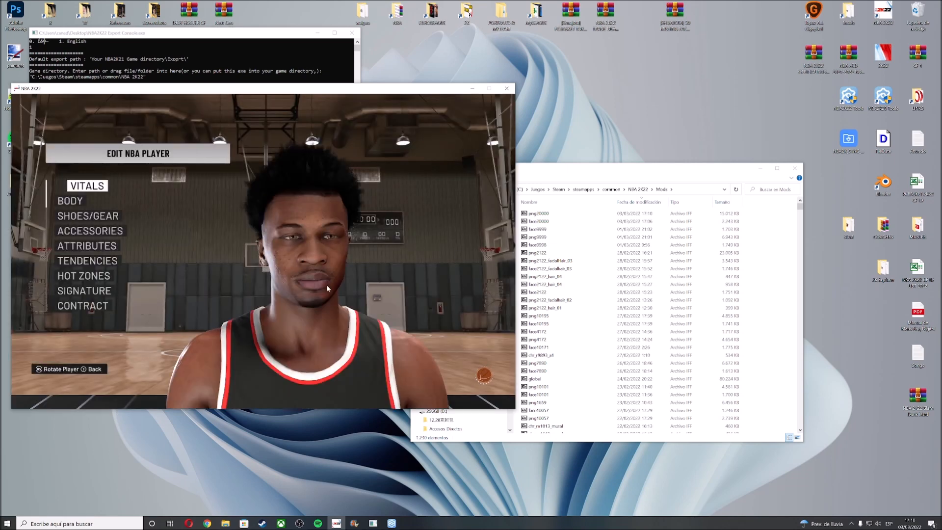